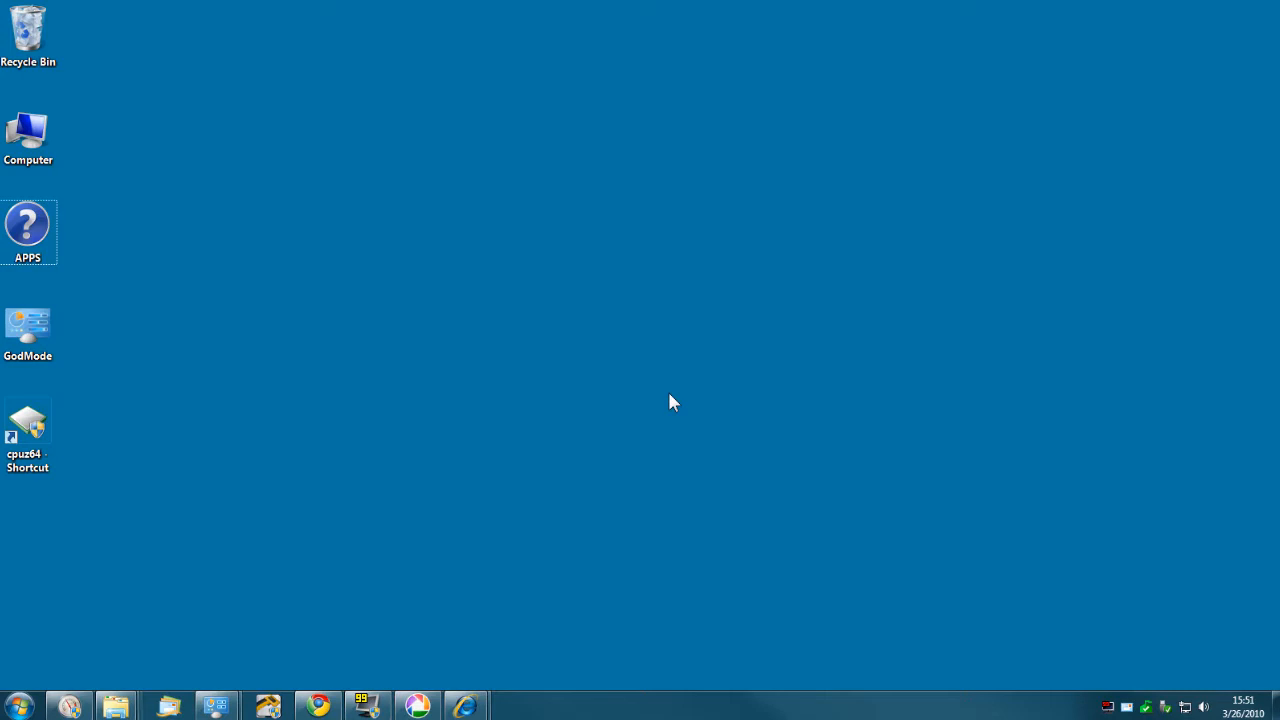
mouse_move(660, 516)
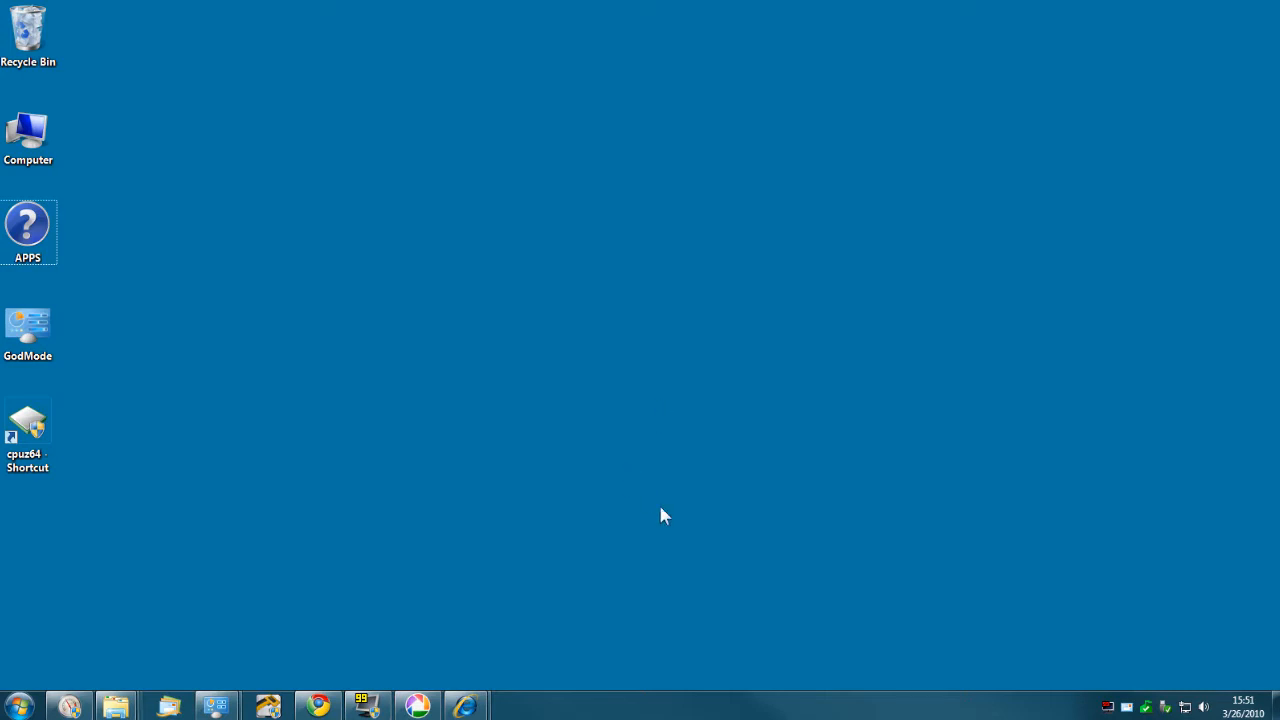
mouse_move(592, 564)
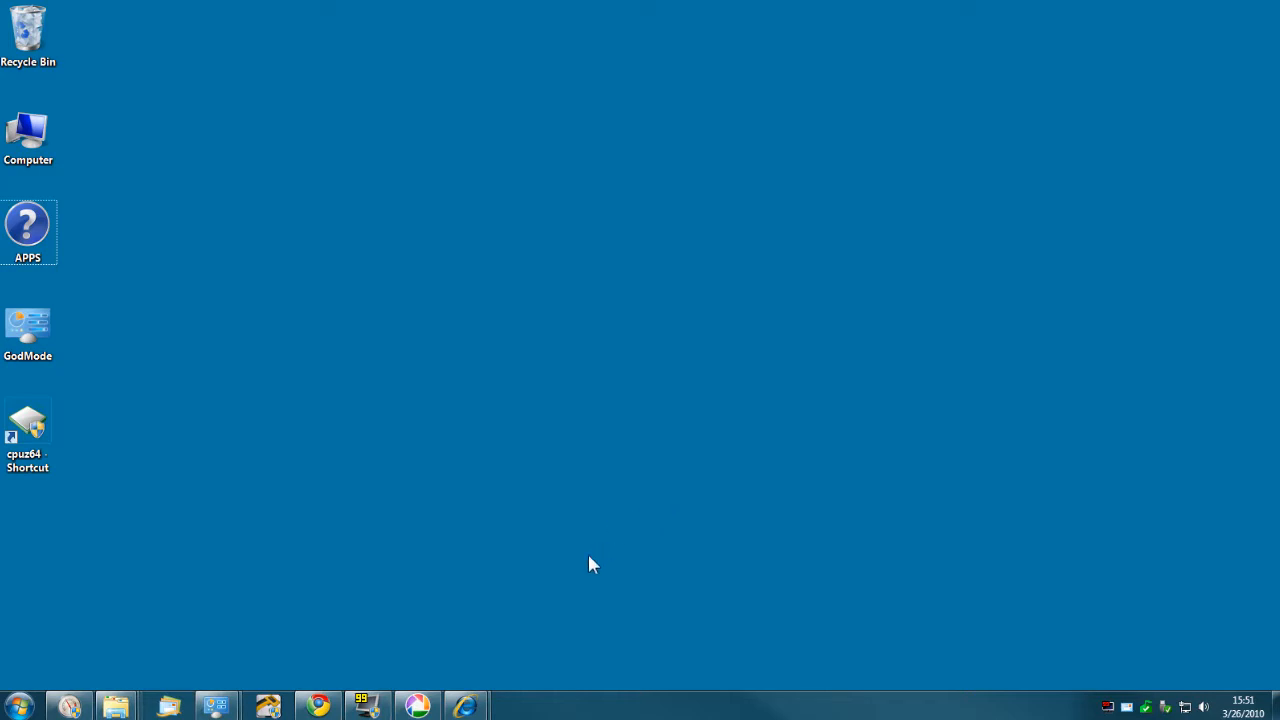
mouse_move(536, 618)
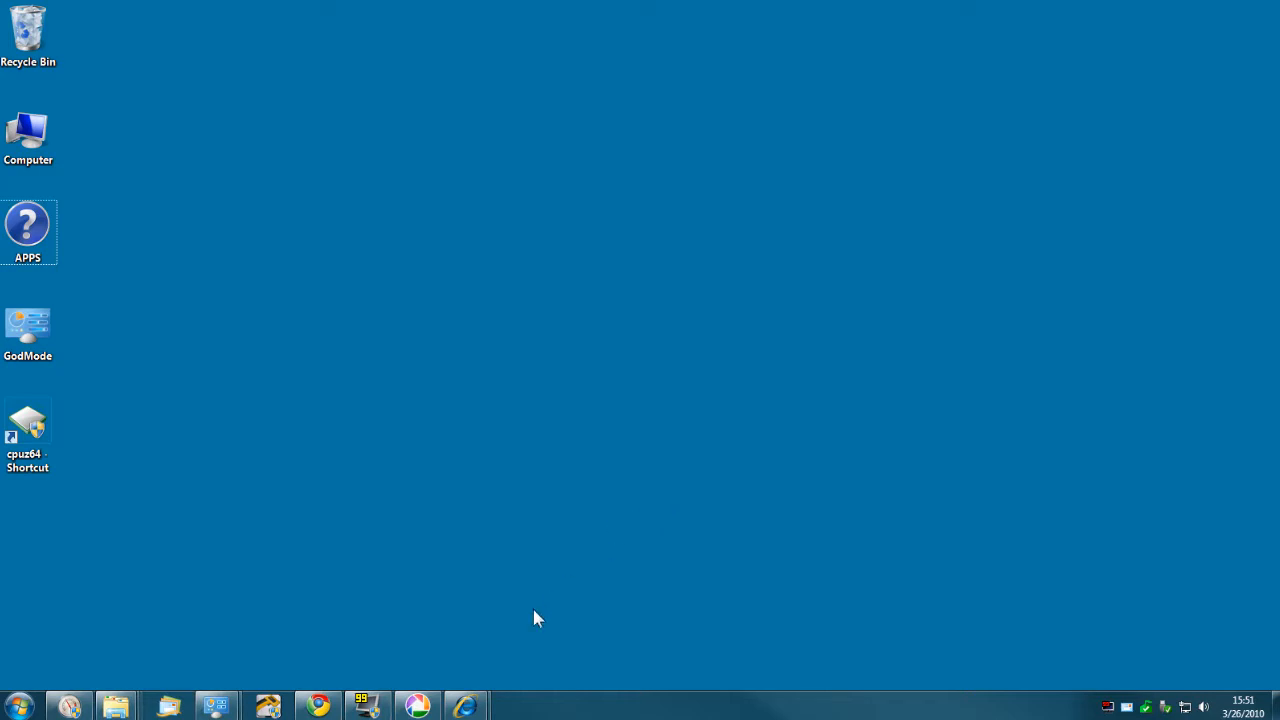
mouse_move(544, 664)
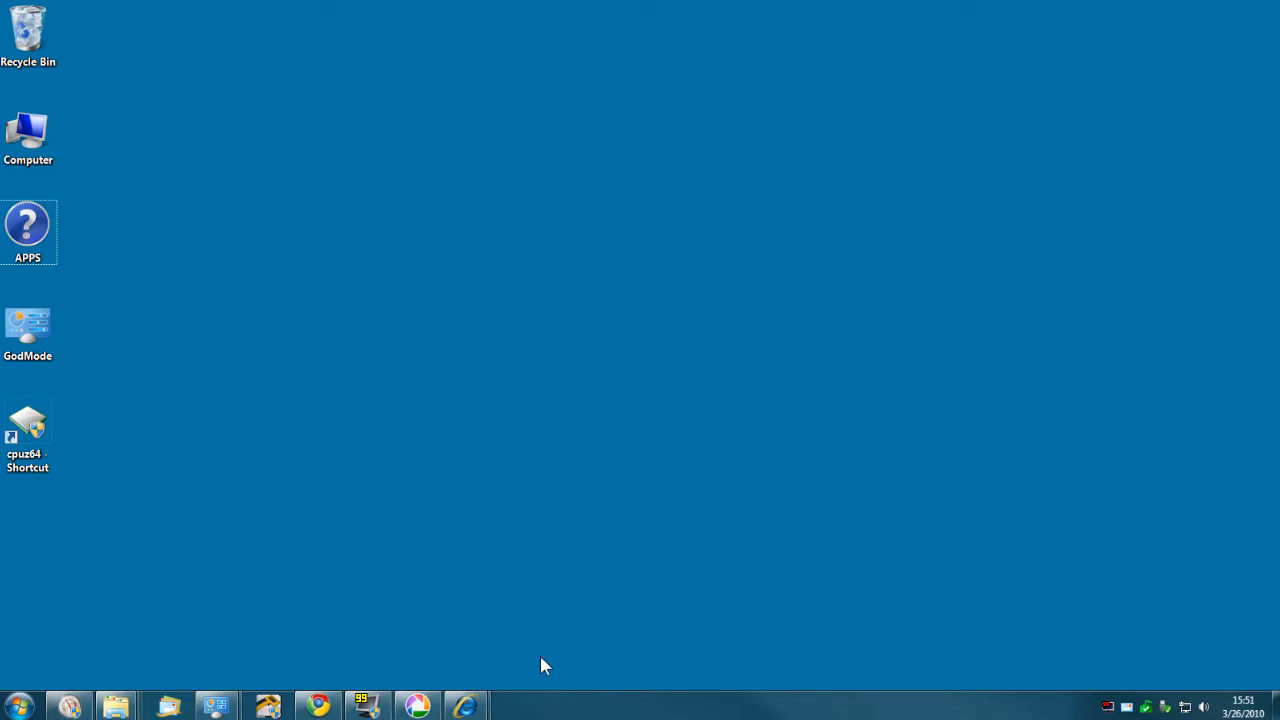
mouse_move(544, 668)
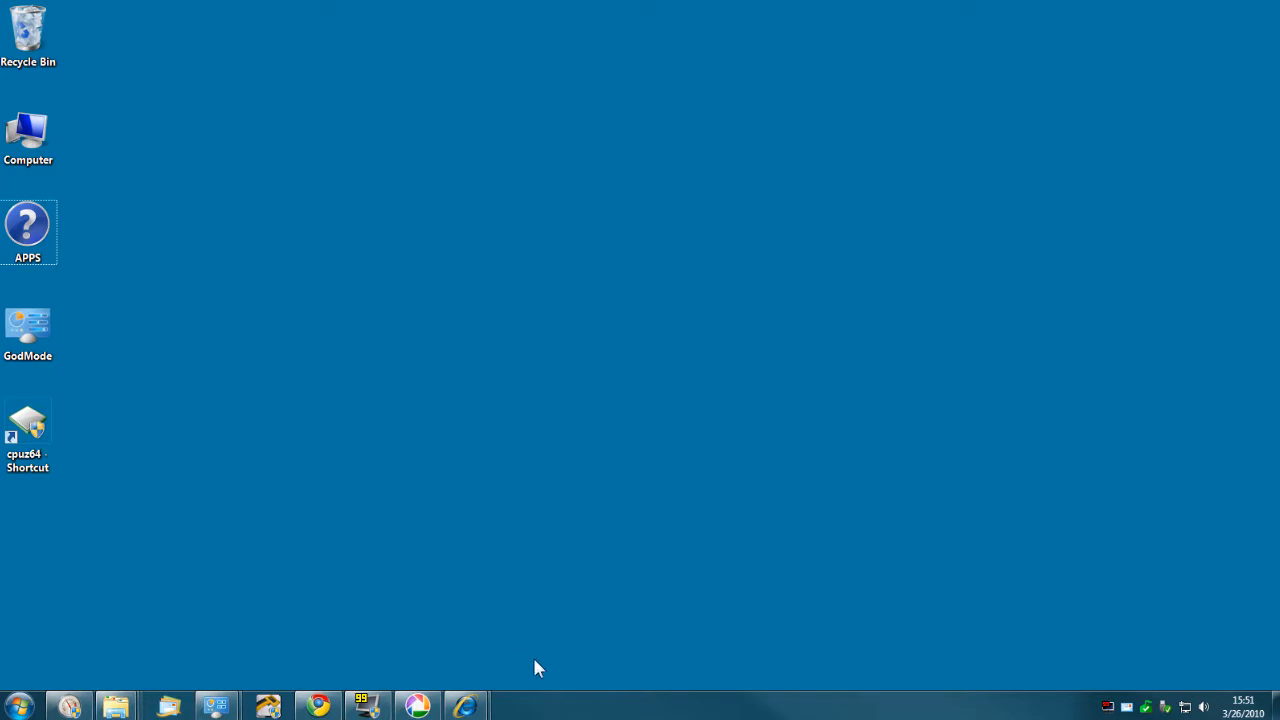
mouse_move(474, 636)
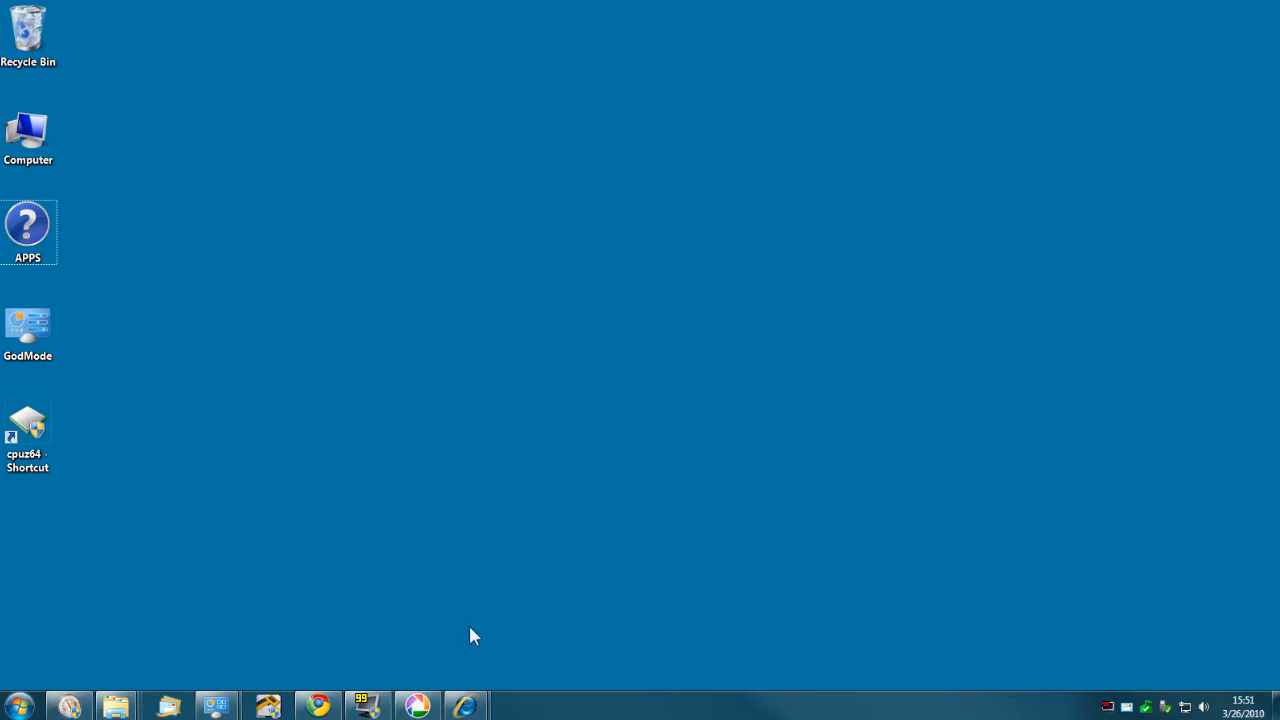
mouse_move(478, 628)
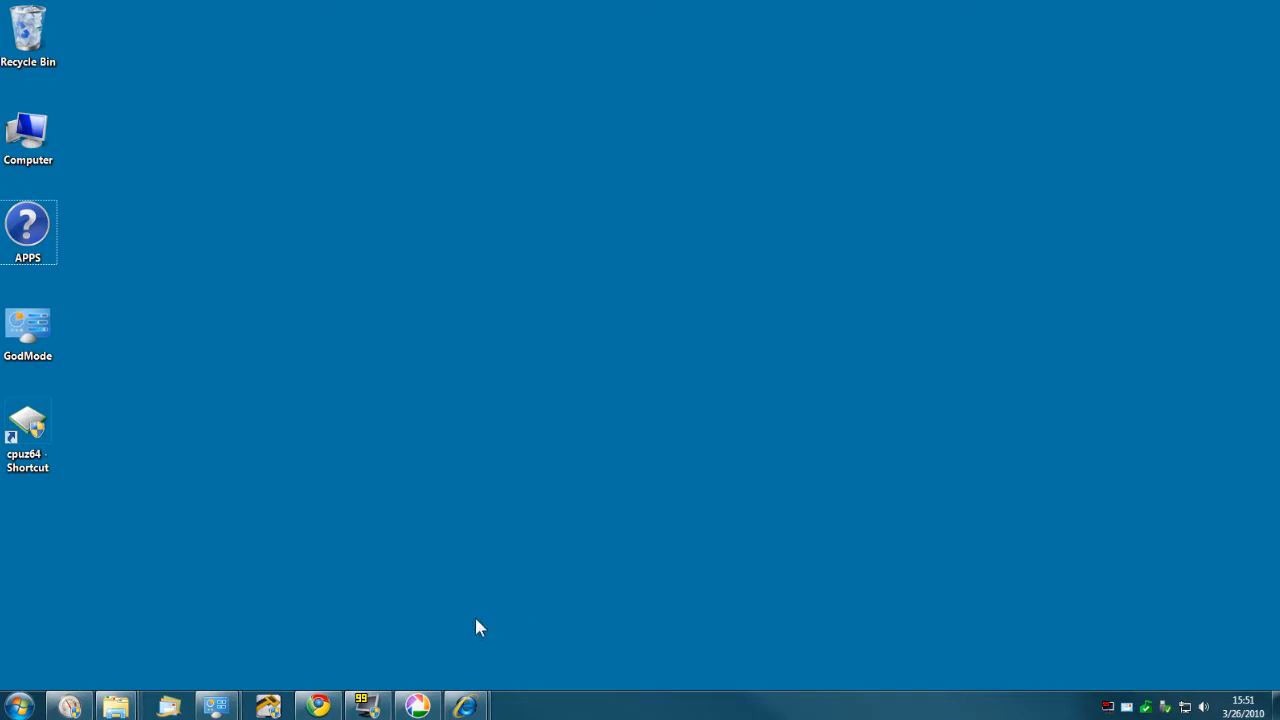
mouse_move(476, 648)
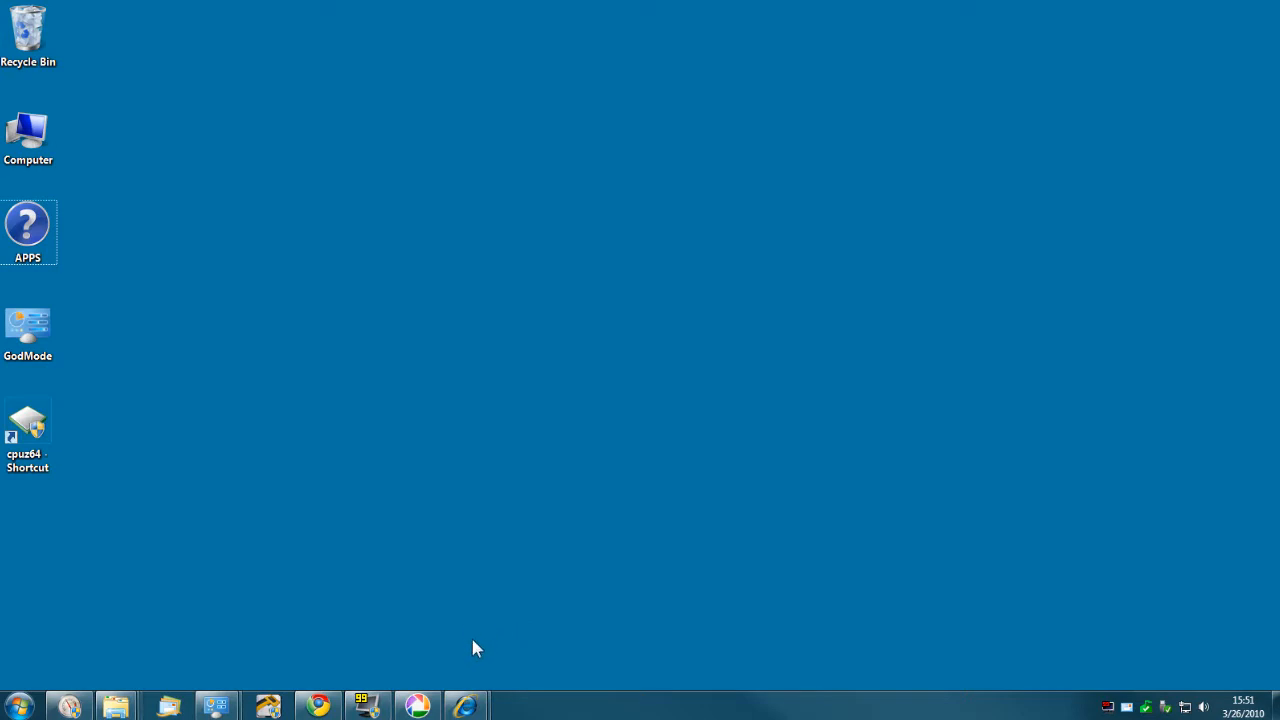
mouse_move(416, 706)
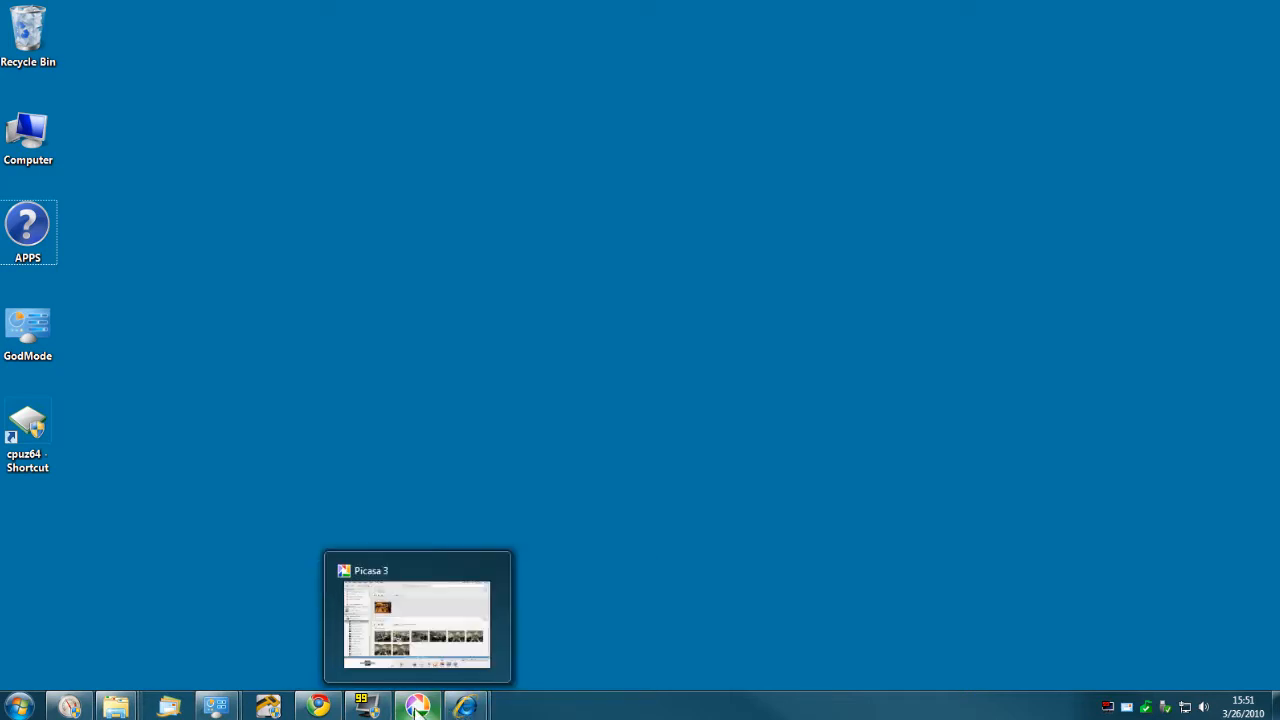
mouse_move(216, 706)
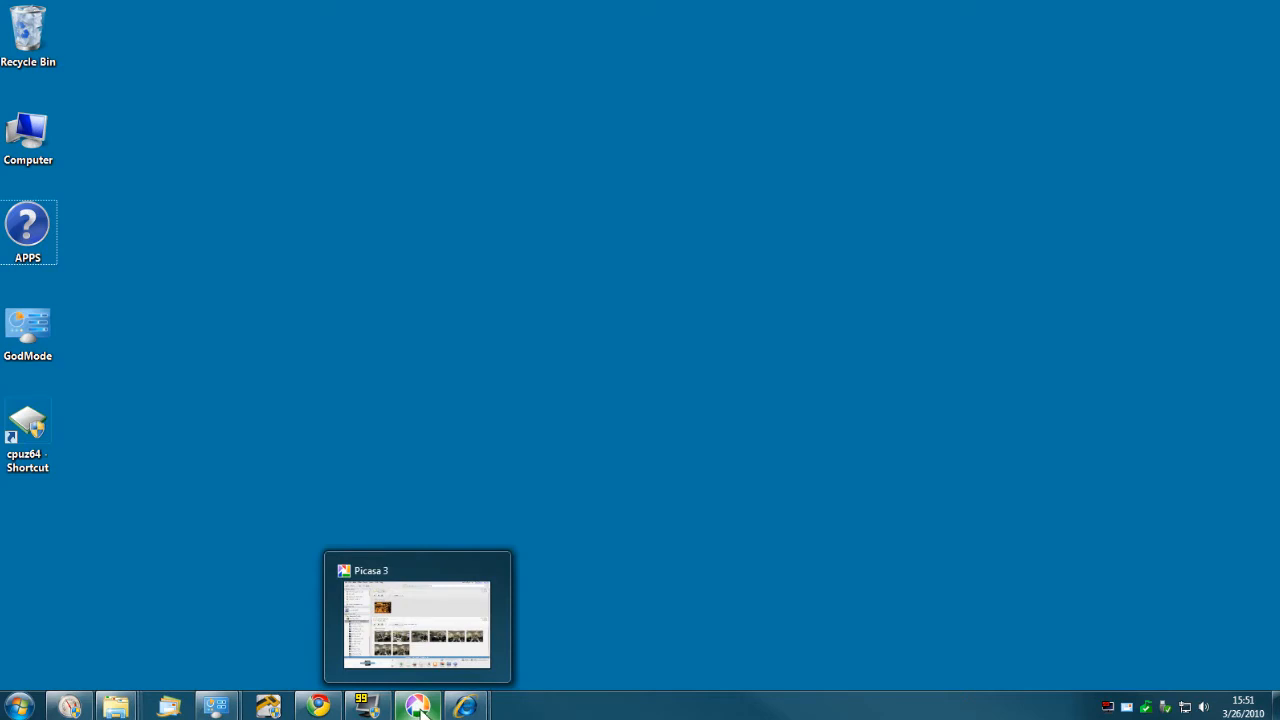
mouse_move(550, 616)
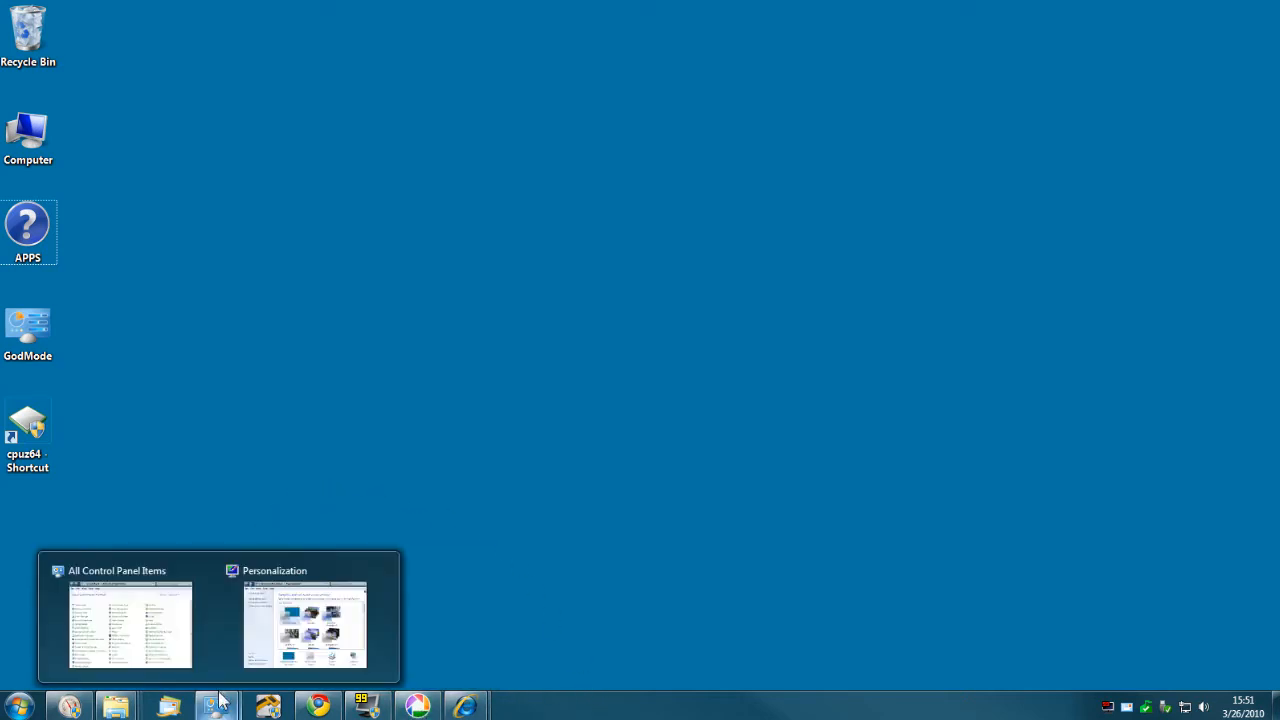
mouse_move(560, 544)
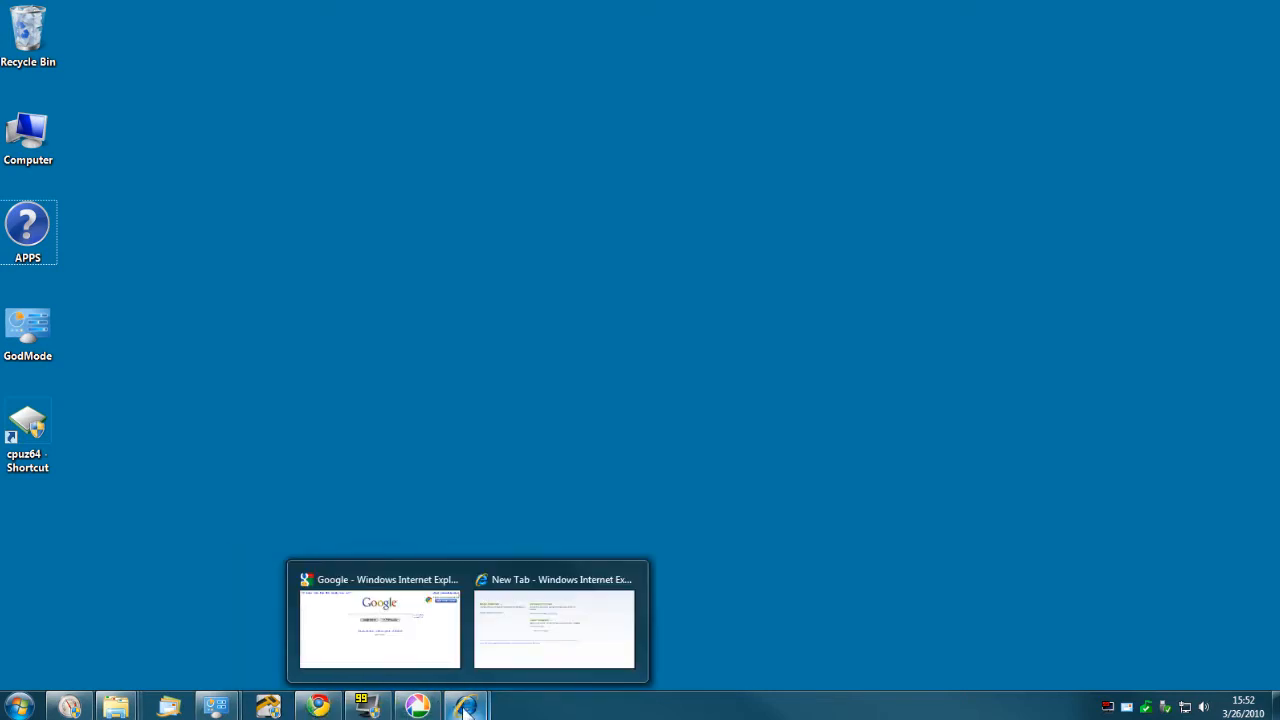
mouse_move(444, 480)
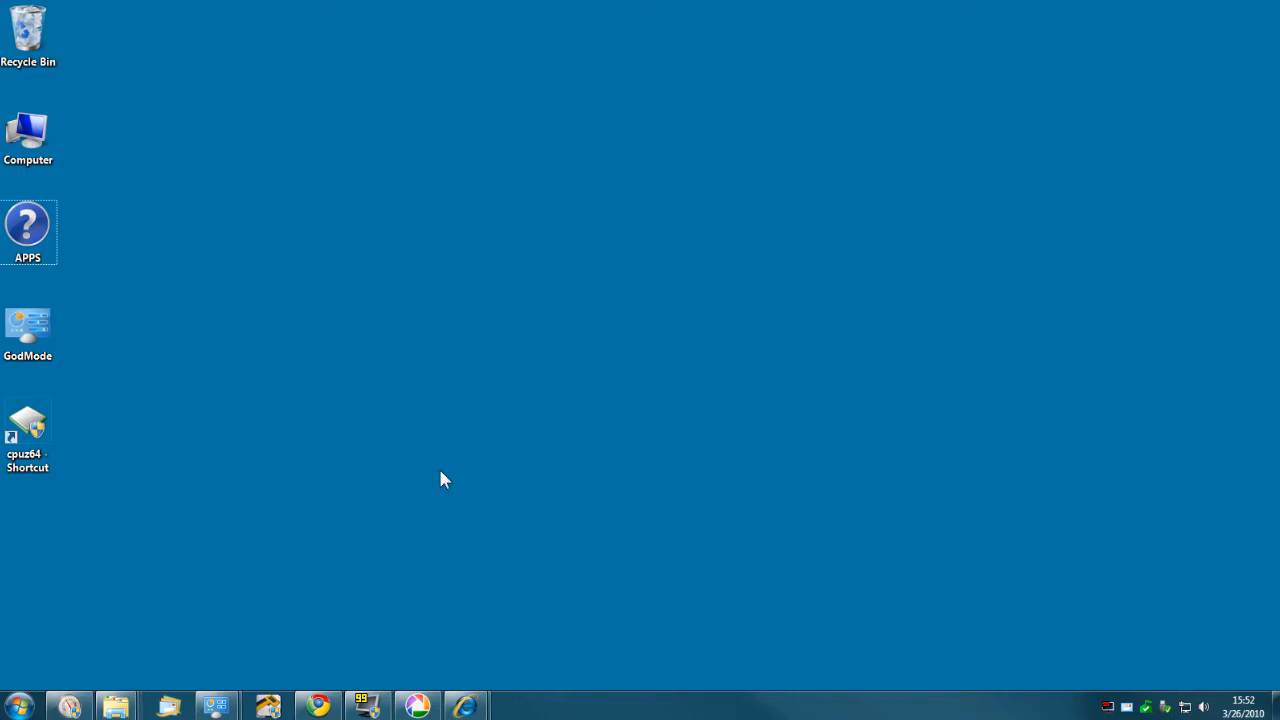
Step: Launch regedit from Start search and approve the UAC prompt to reach the Mouse key
type("re")
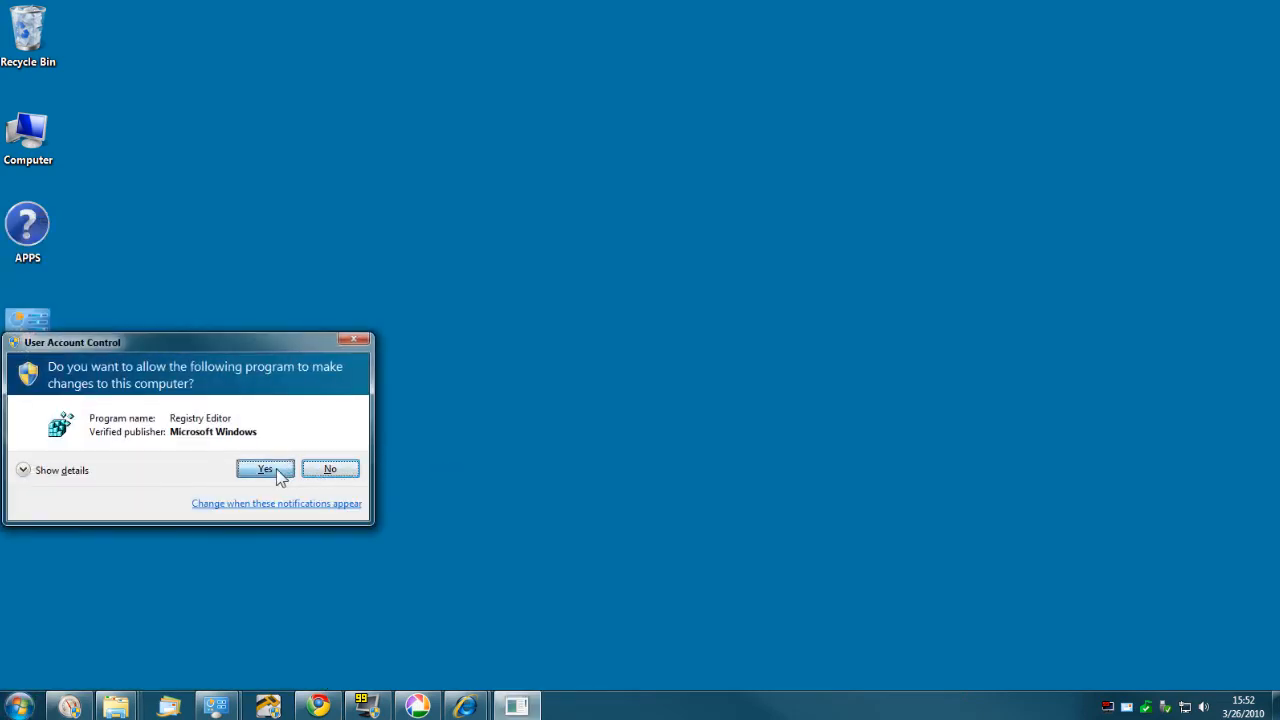
left_click(264, 468)
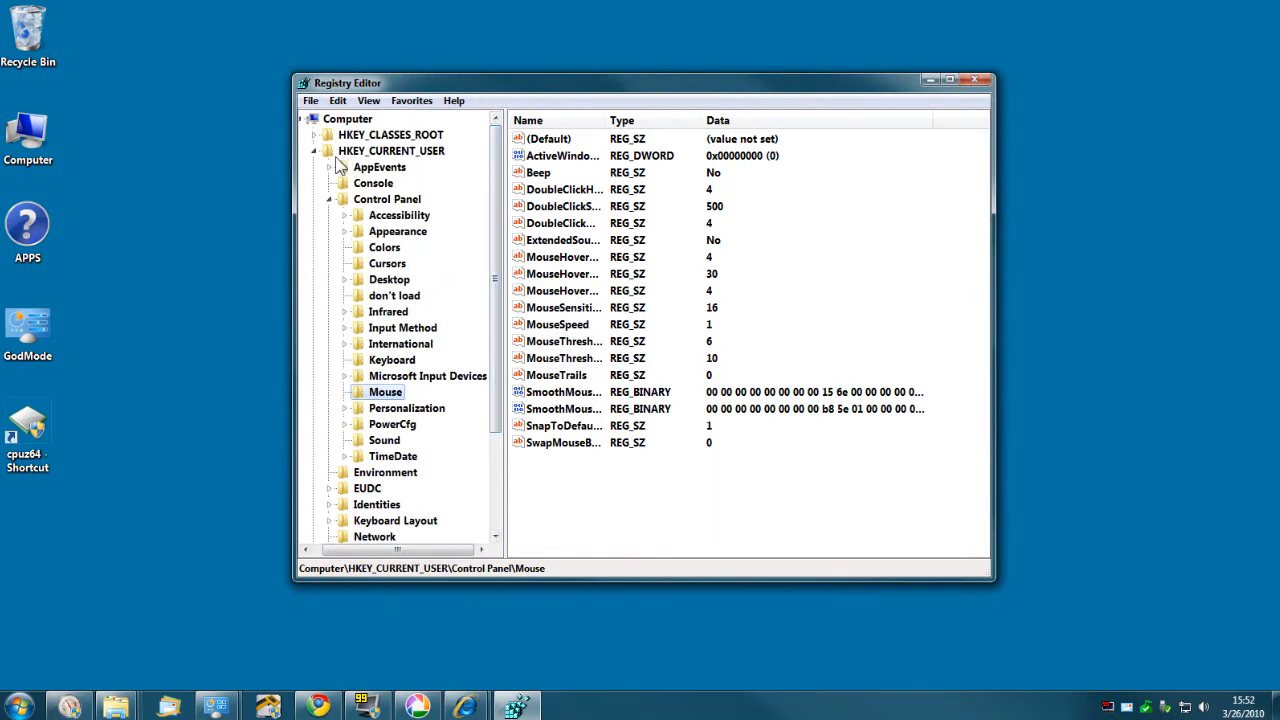
mouse_move(444, 258)
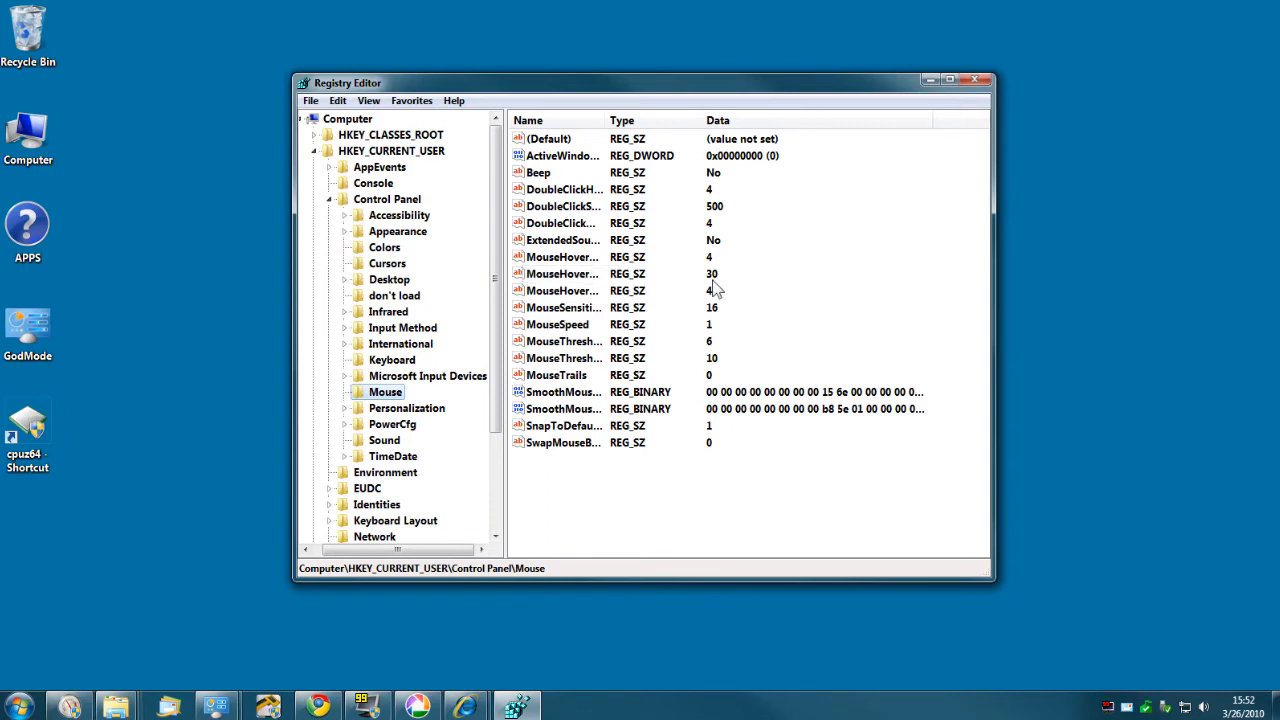
mouse_move(730, 290)
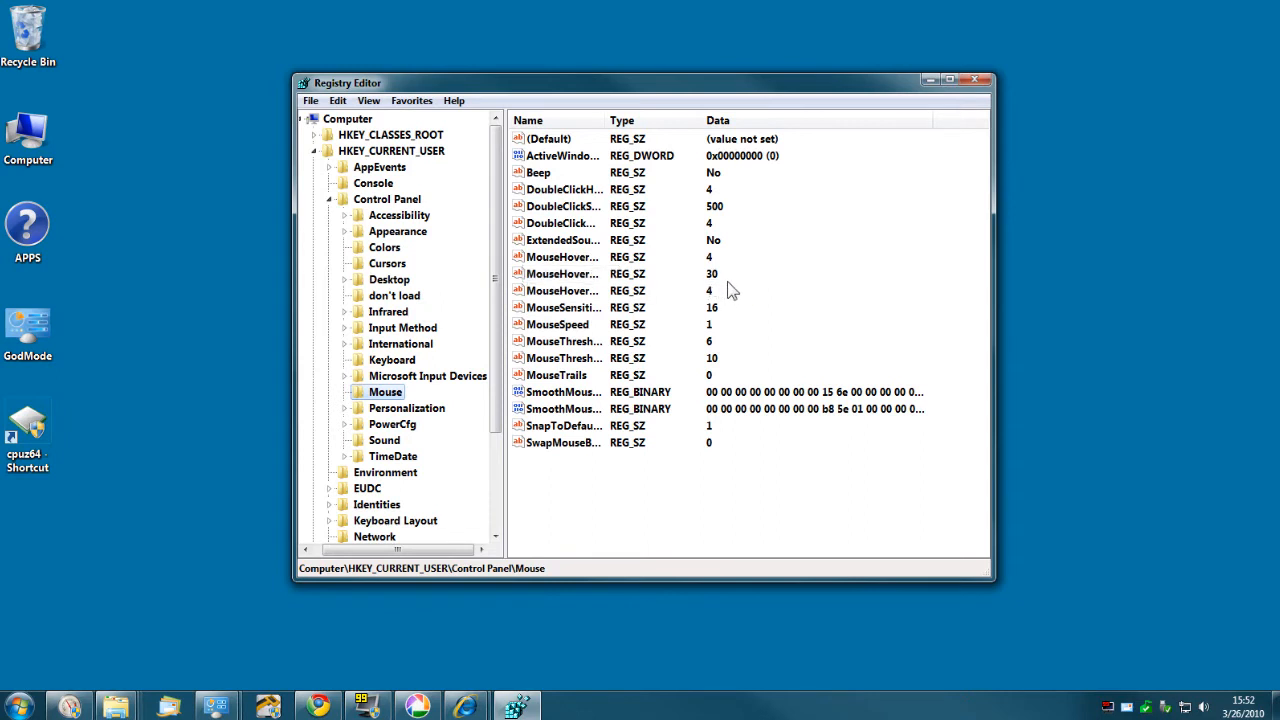
mouse_move(716, 284)
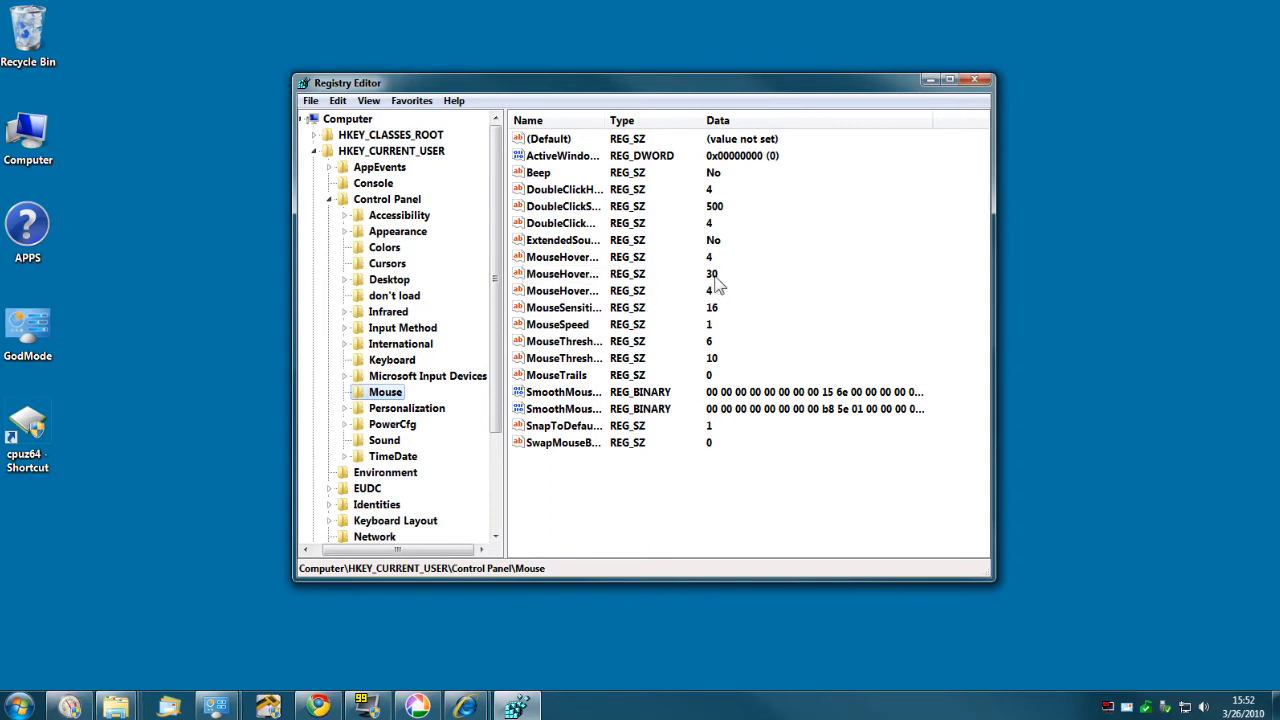
mouse_move(712, 288)
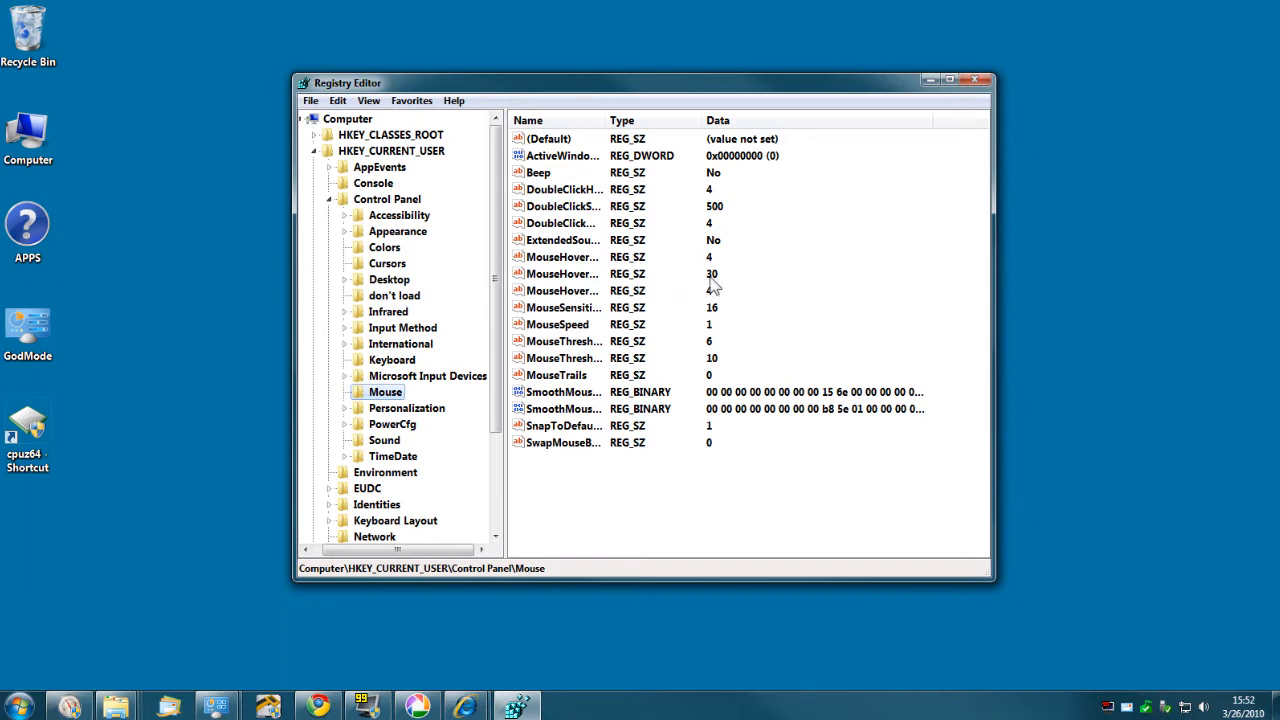
mouse_move(576, 284)
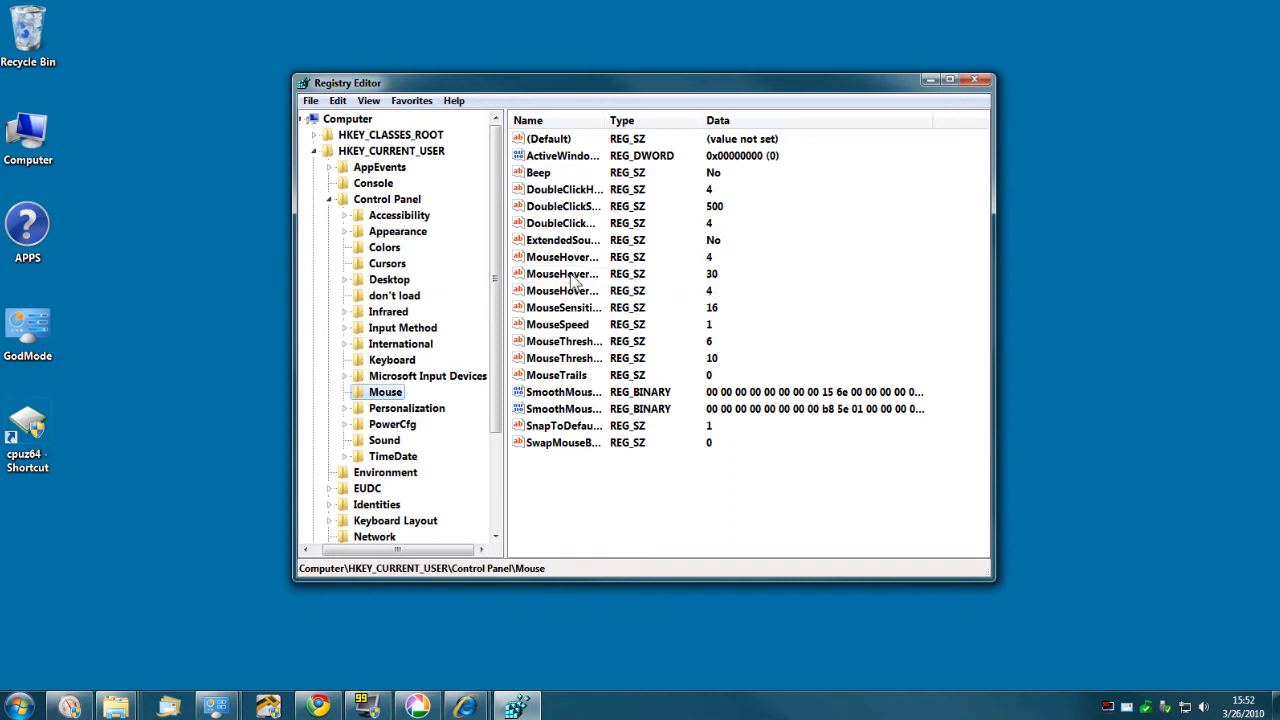
Step: Modify MouseHoverTime from 30 to 20, confirm, and close Registry Editor
right_click(562, 274)
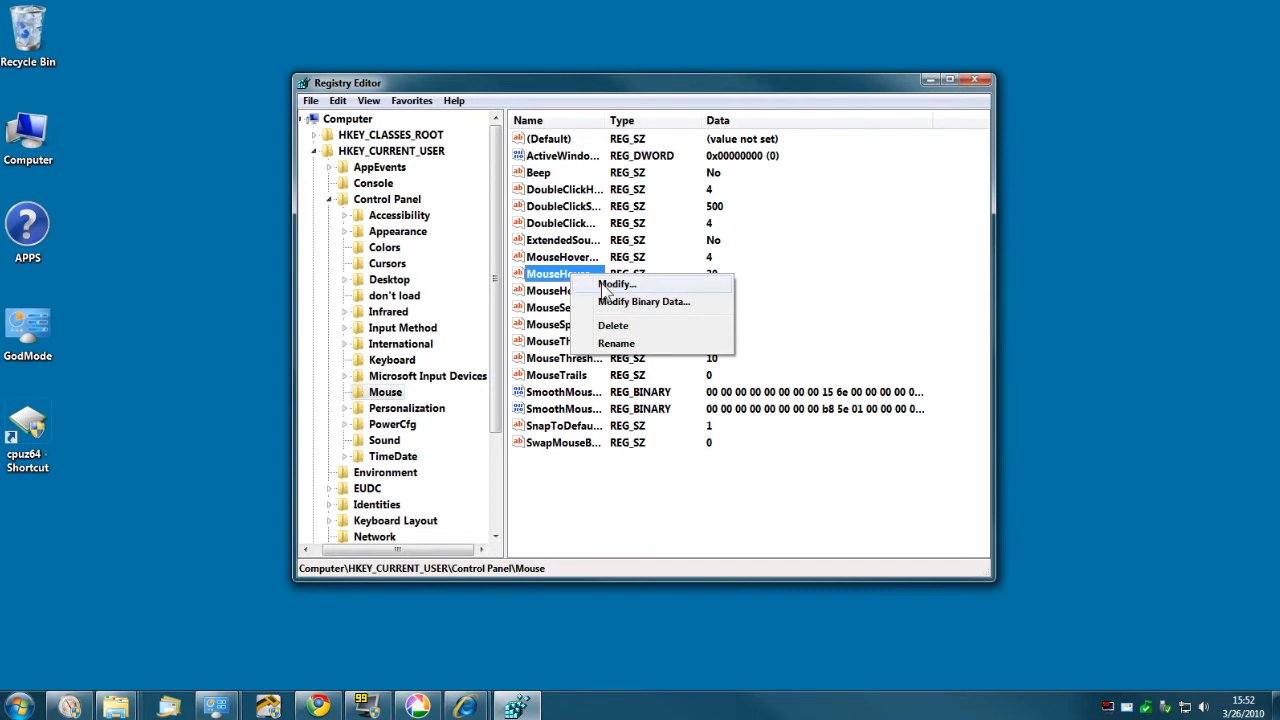
left_click(616, 284)
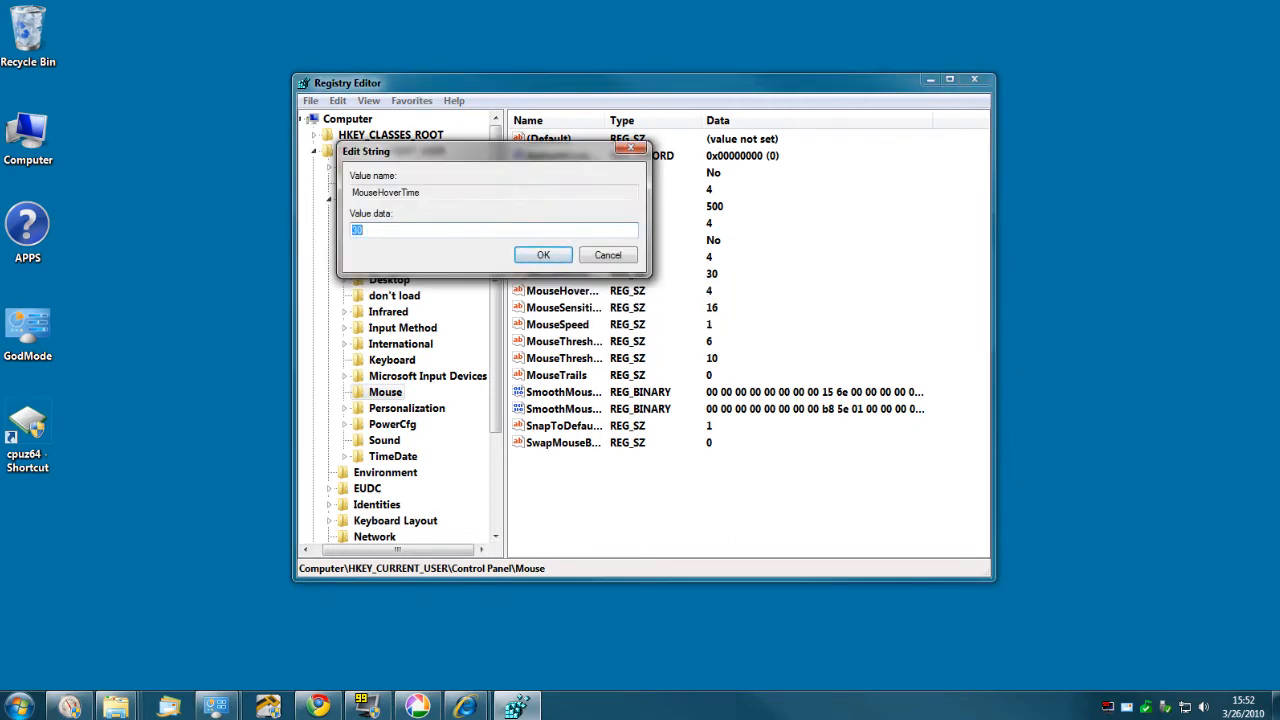
mouse_move(668, 308)
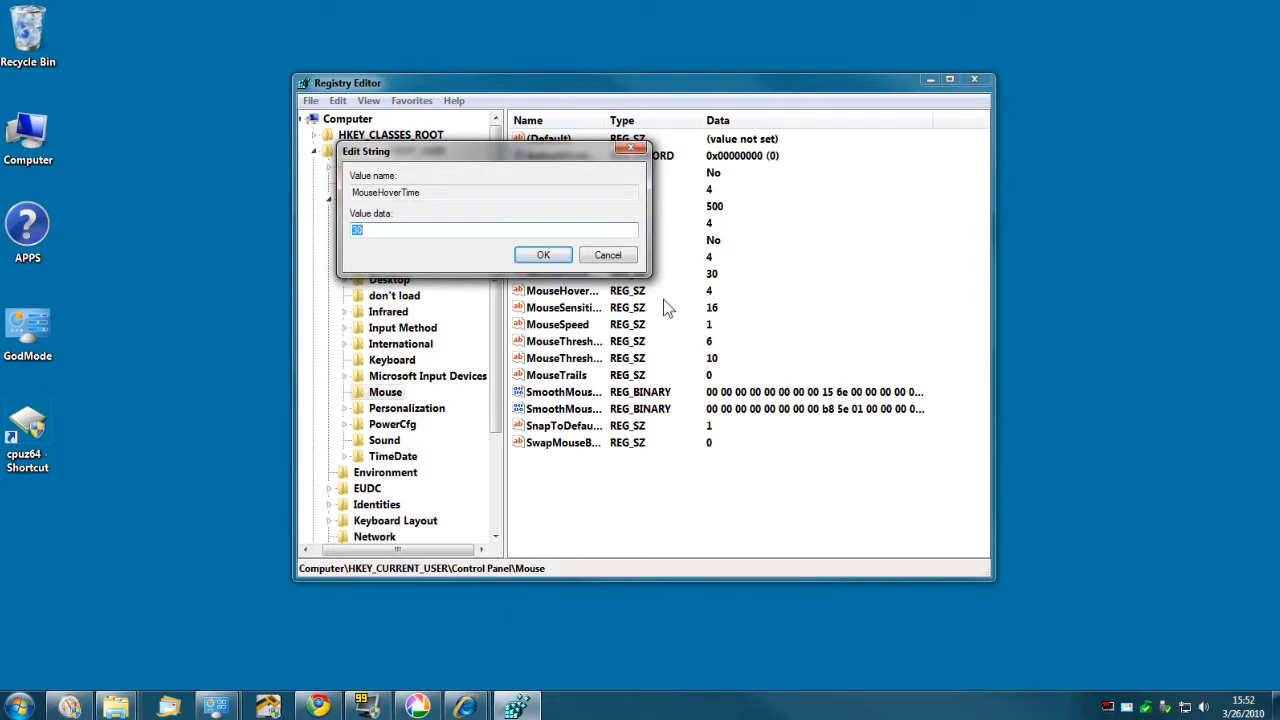
type("20")
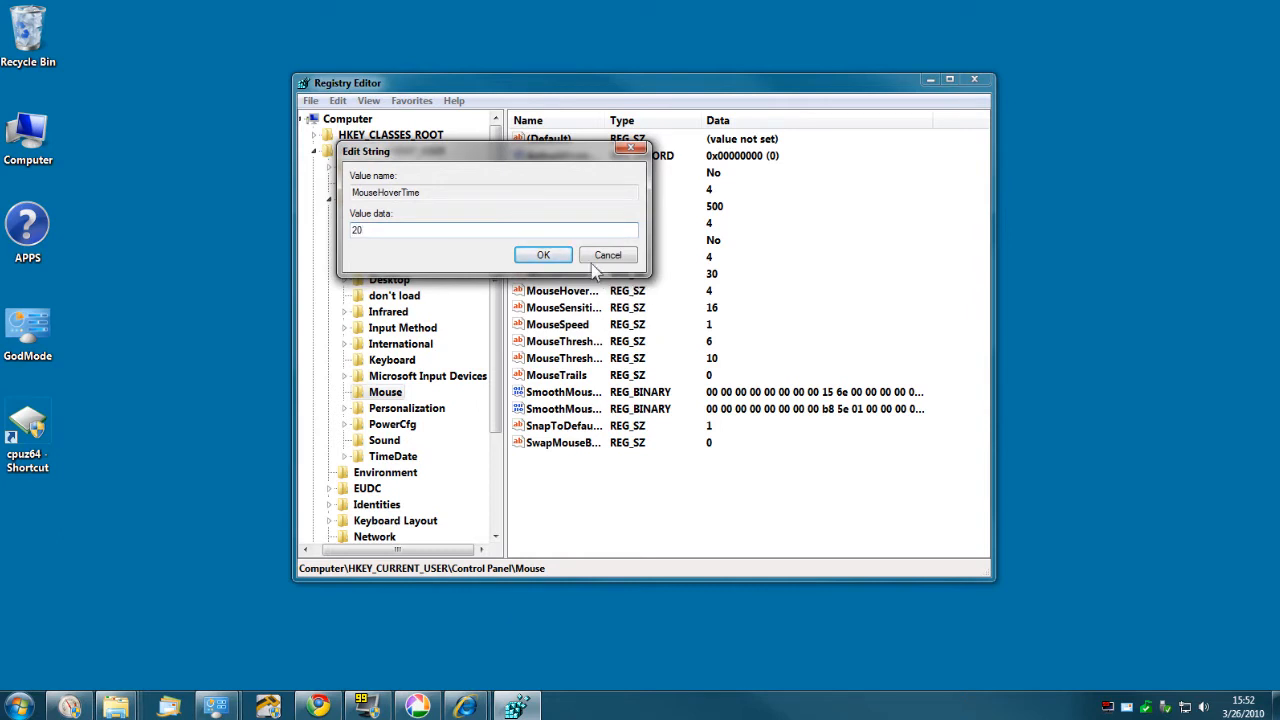
left_click(544, 254)
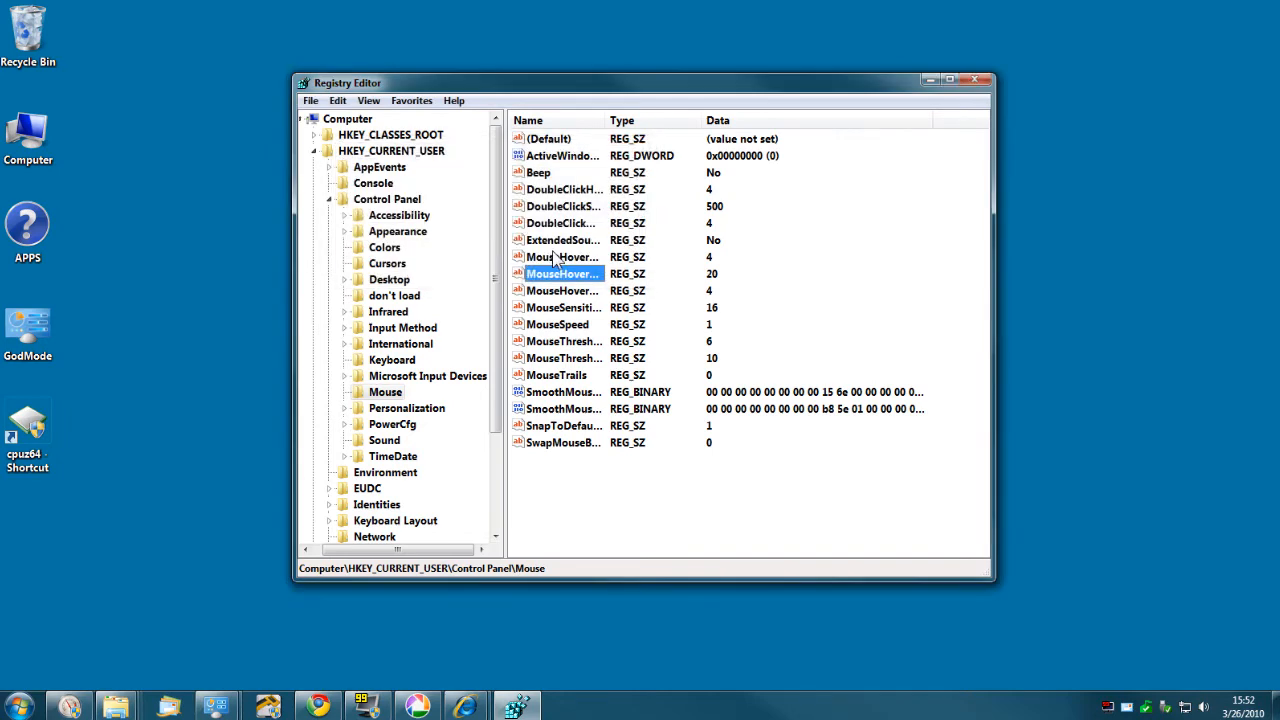
left_click(976, 80)
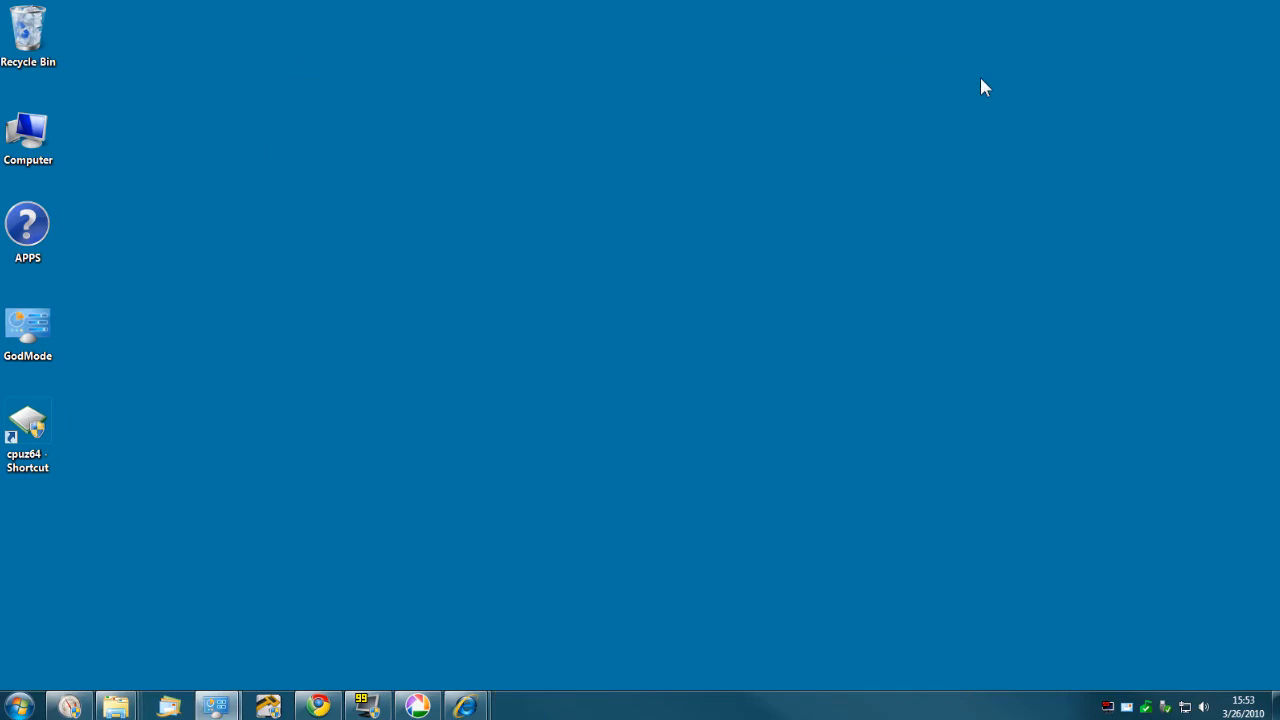
mouse_move(808, 368)
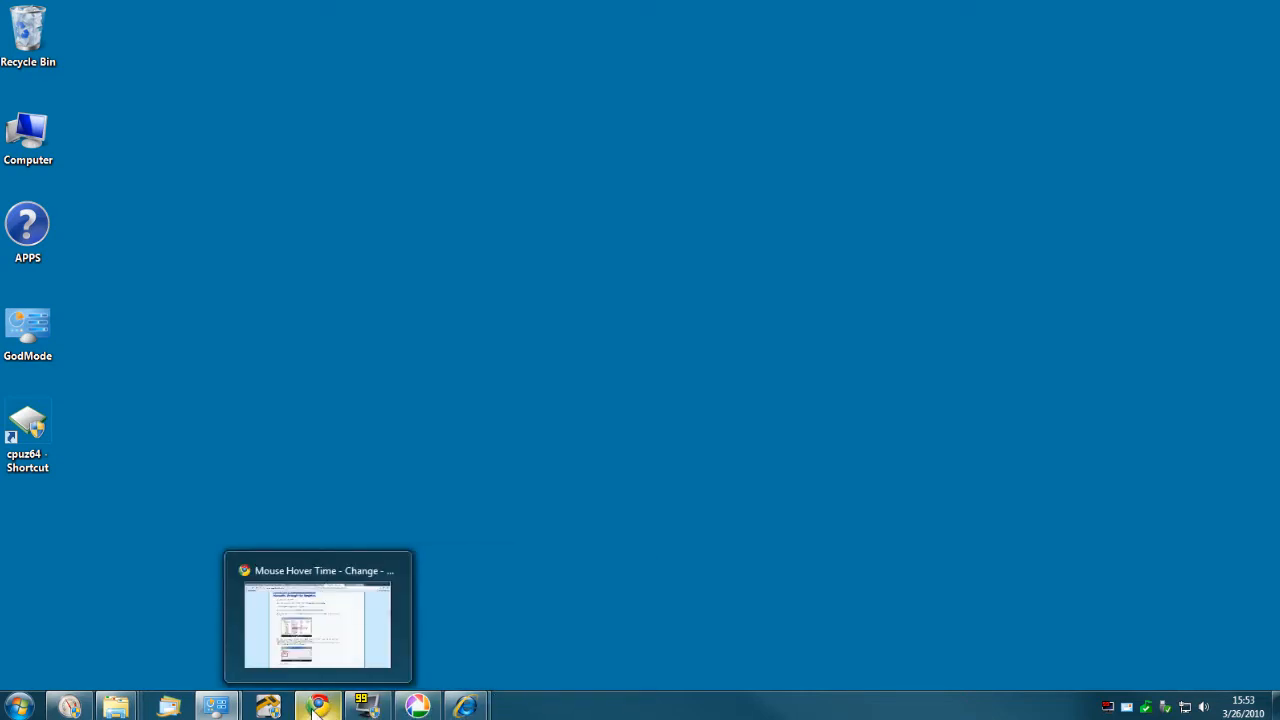
mouse_move(584, 612)
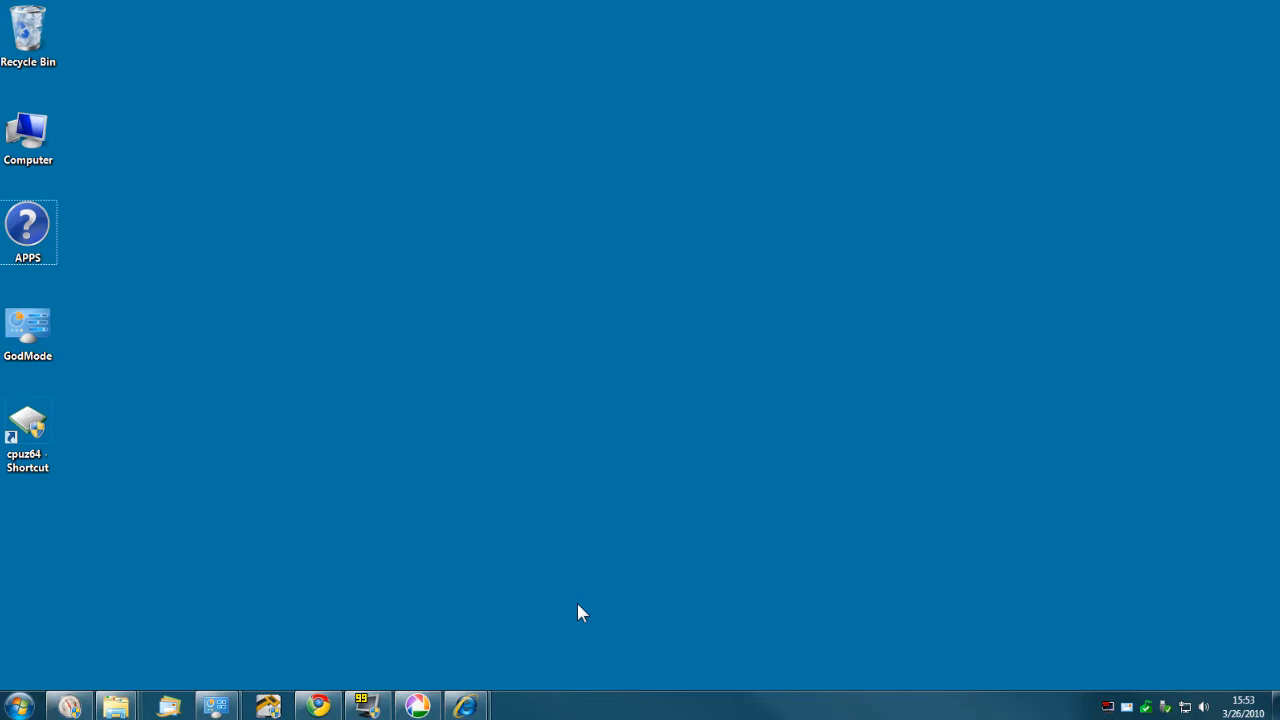
Step: Relaunch regedit via Start search and approve UAC to verify MouseHoverTime still reads 20
type("reged")
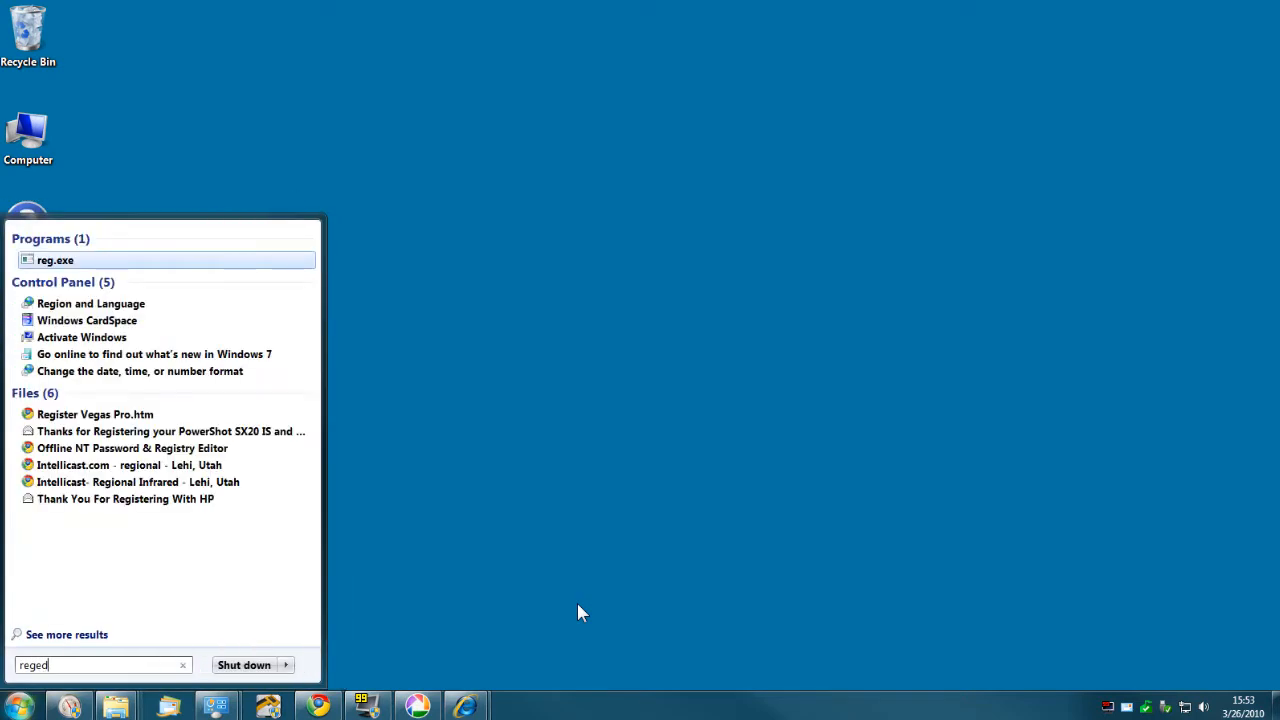
left_click(56, 260)
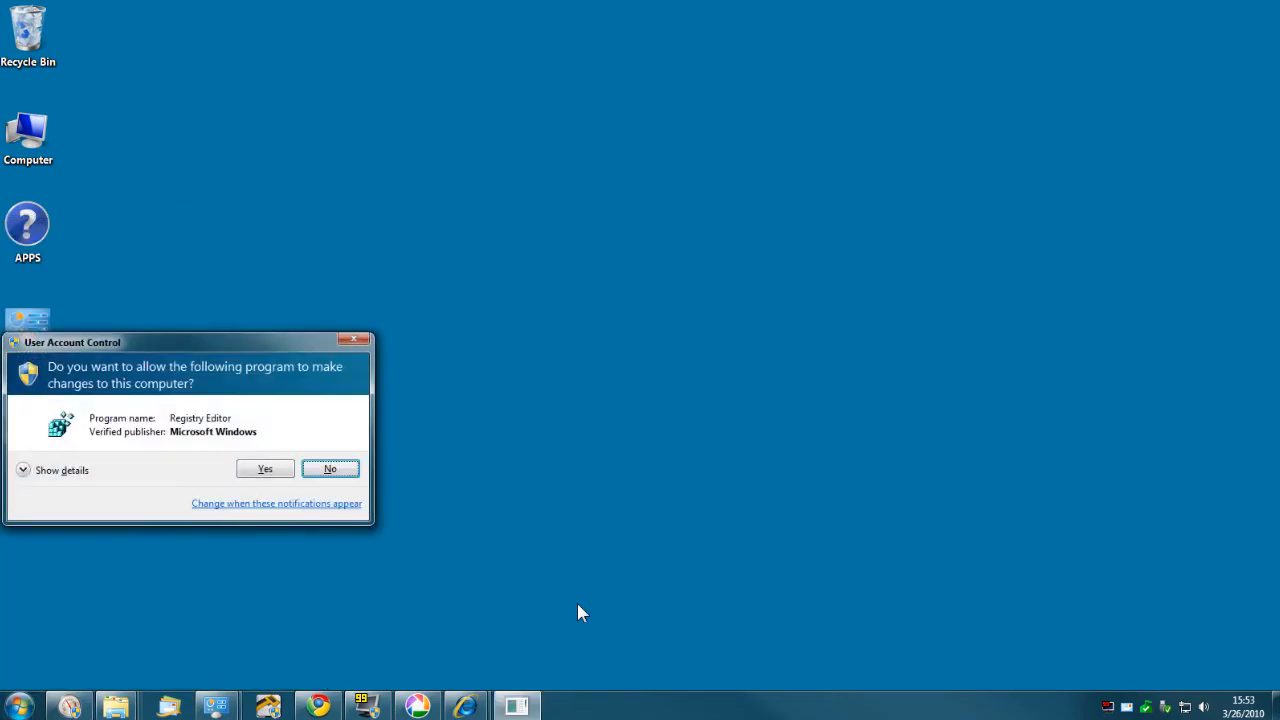
left_click(264, 468)
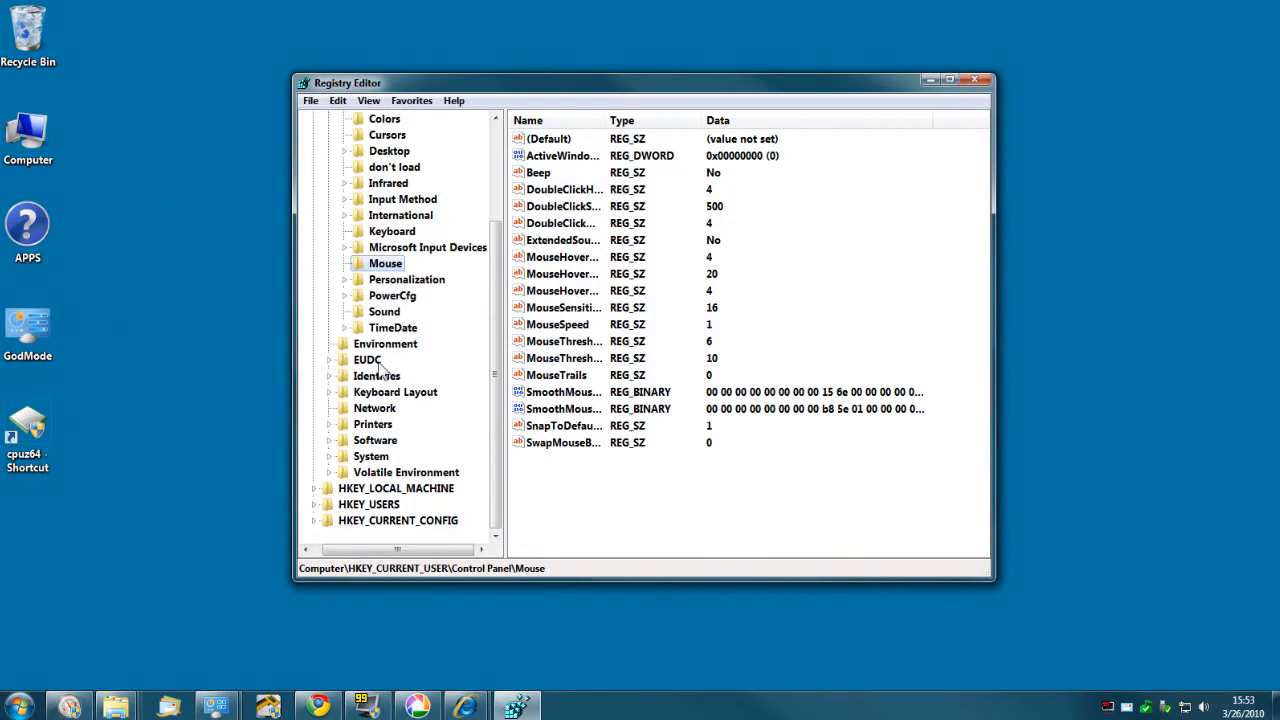
mouse_move(464, 704)
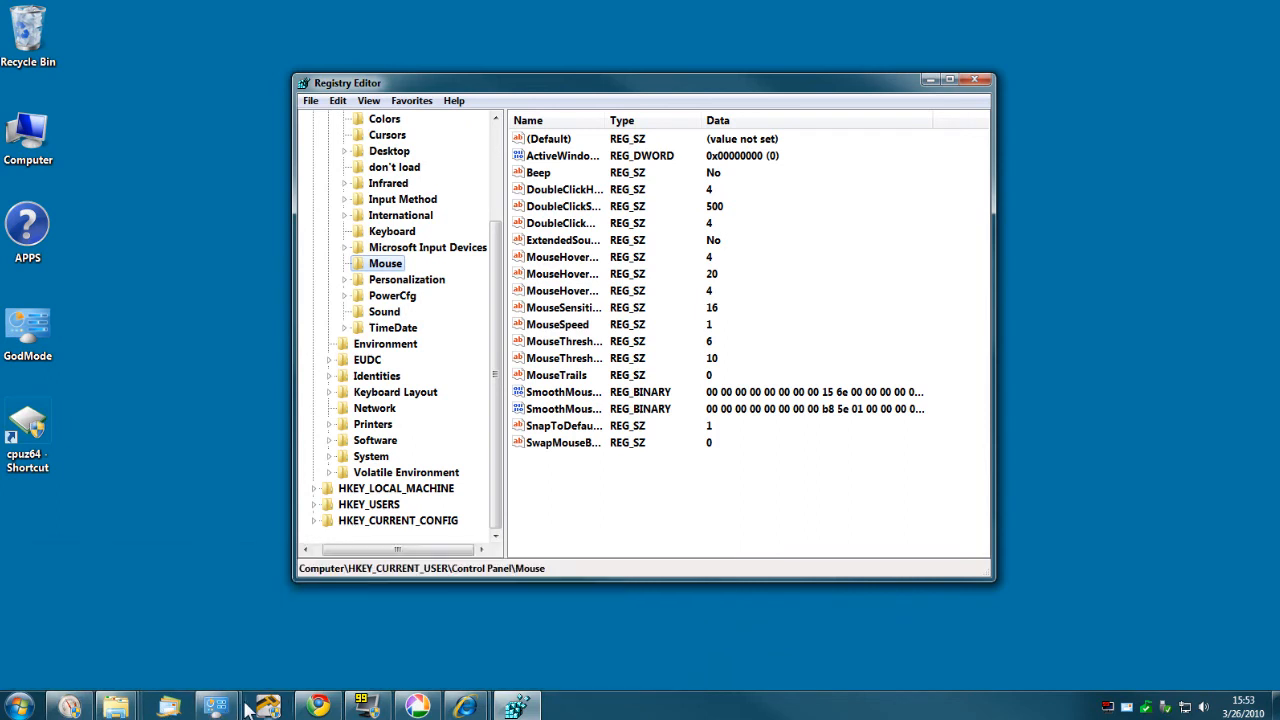
Step: Edit MouseHoverTime from 20 to 400, confirm, and close Registry Editor
left_click(562, 274)
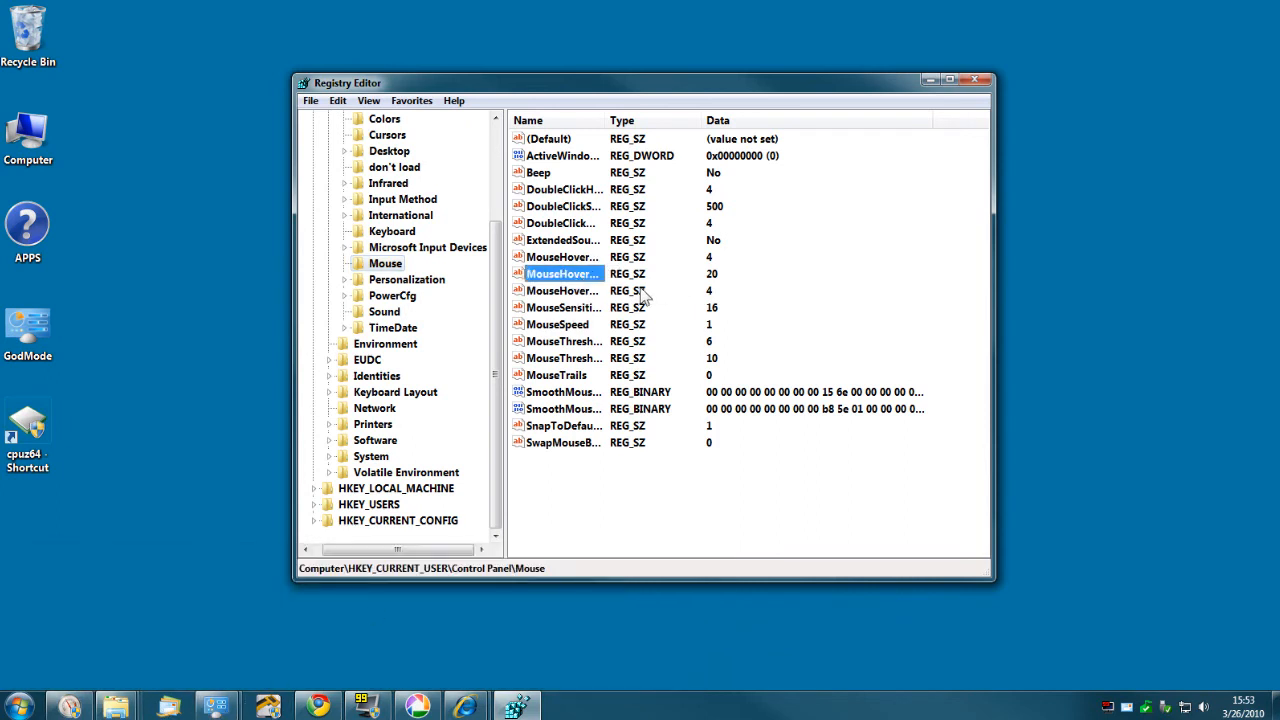
double_click(562, 272)
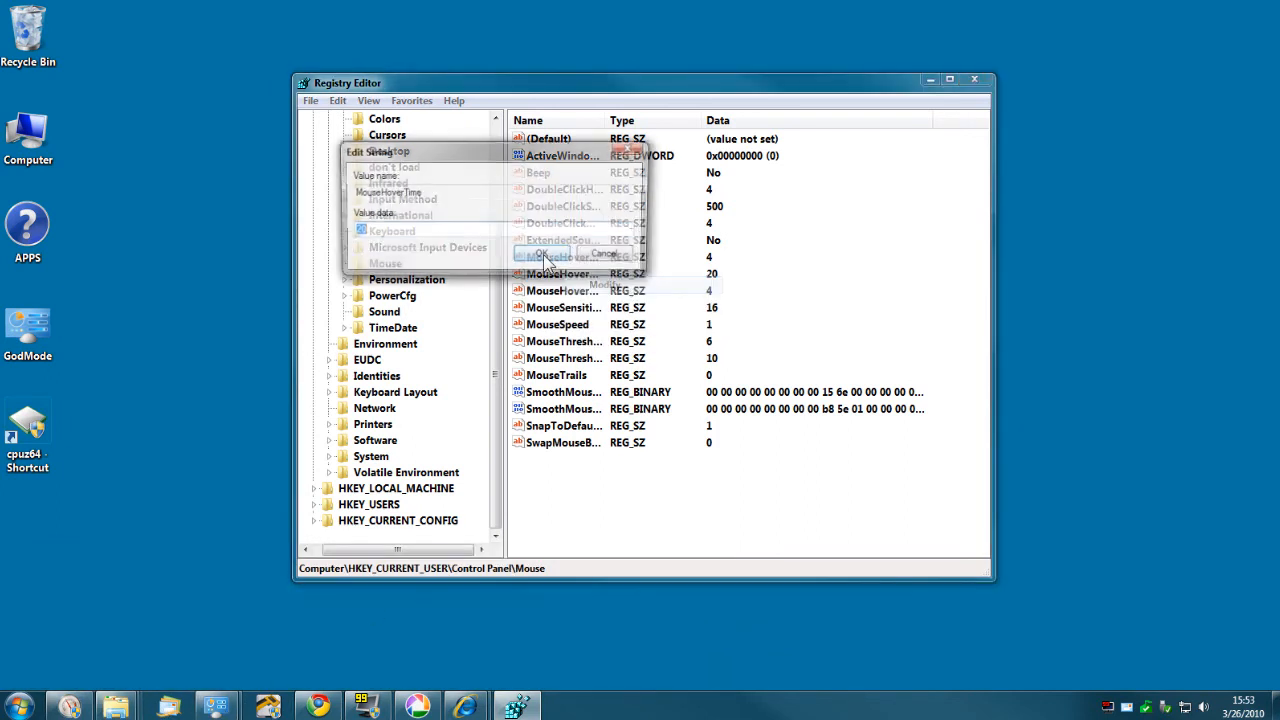
type("400")
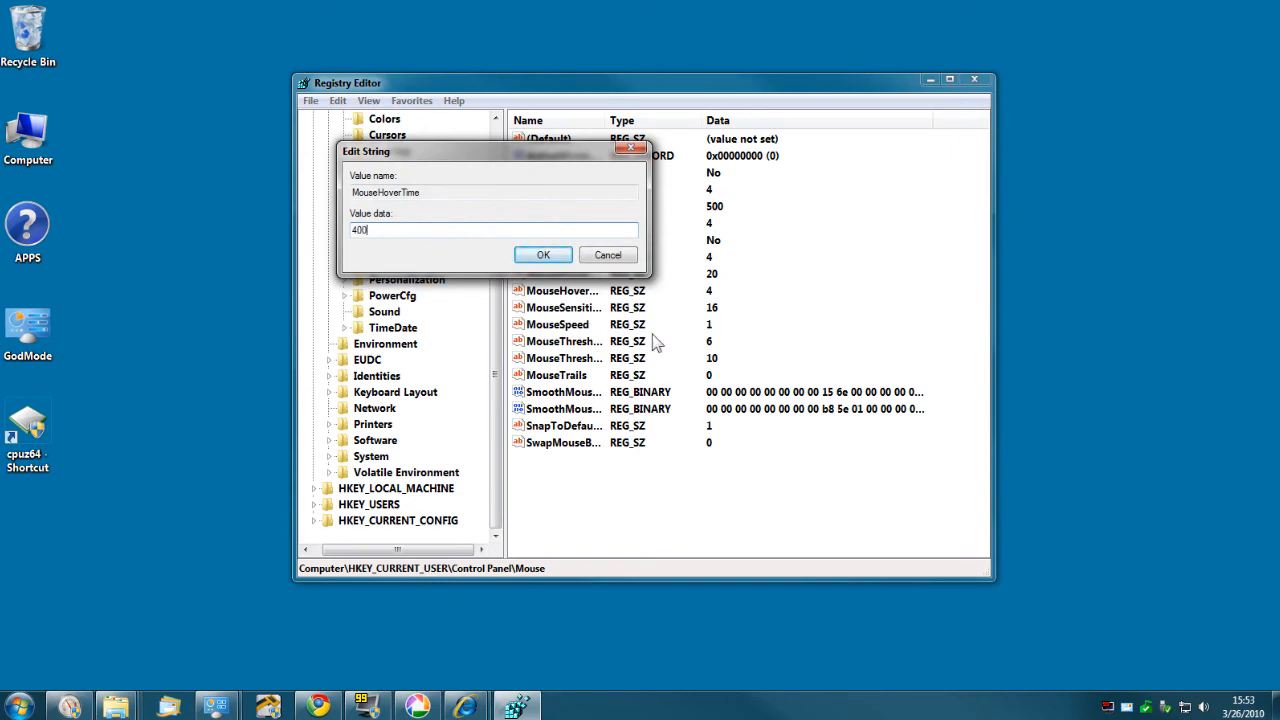
left_click(544, 254)
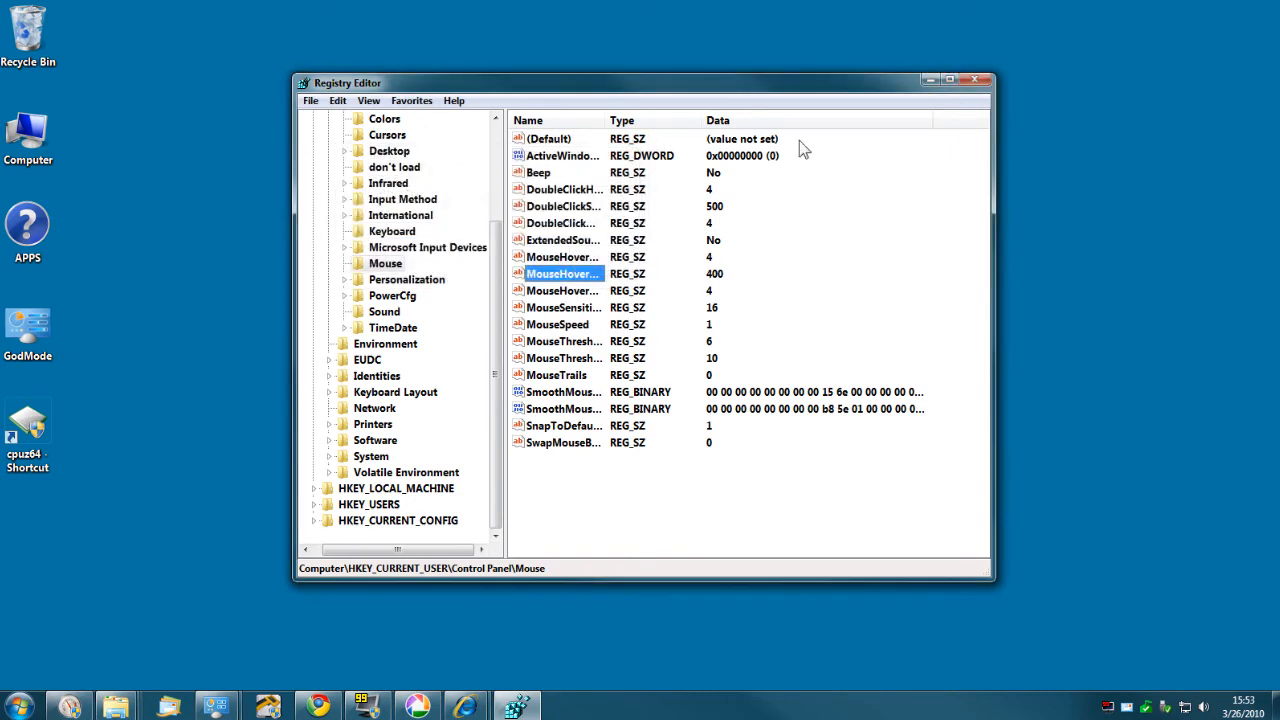
left_click(976, 80)
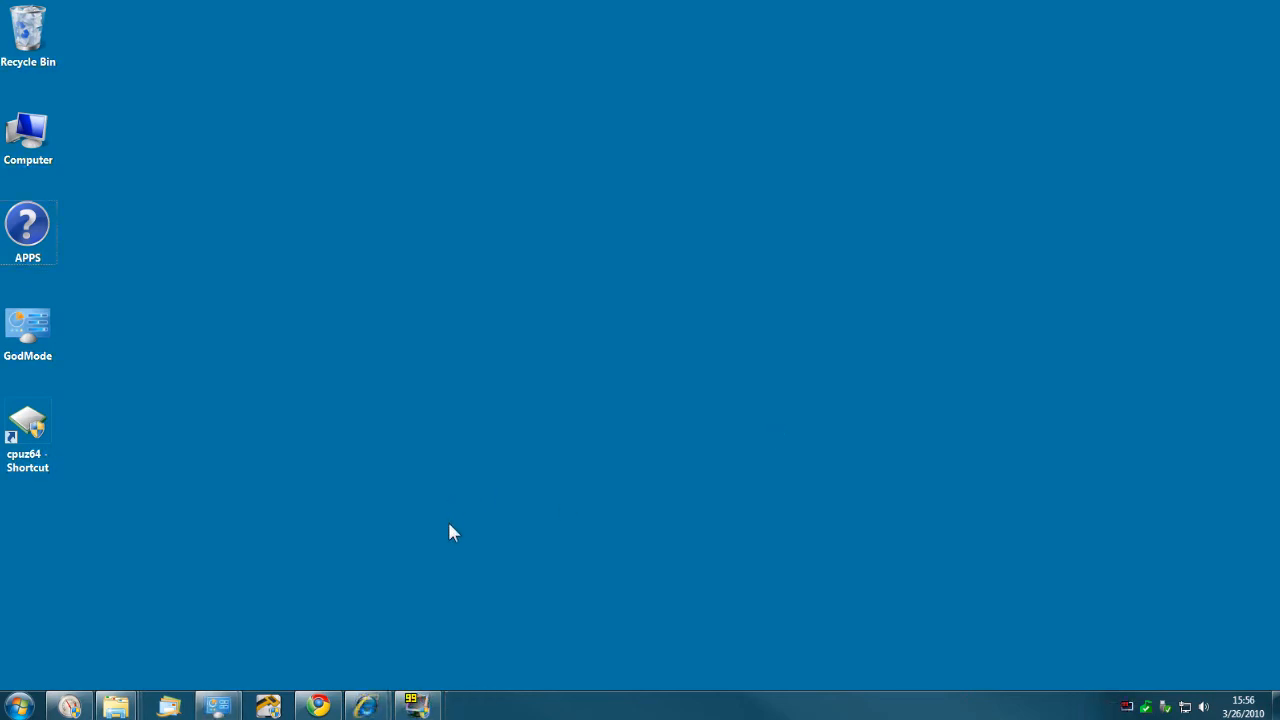
mouse_move(450, 544)
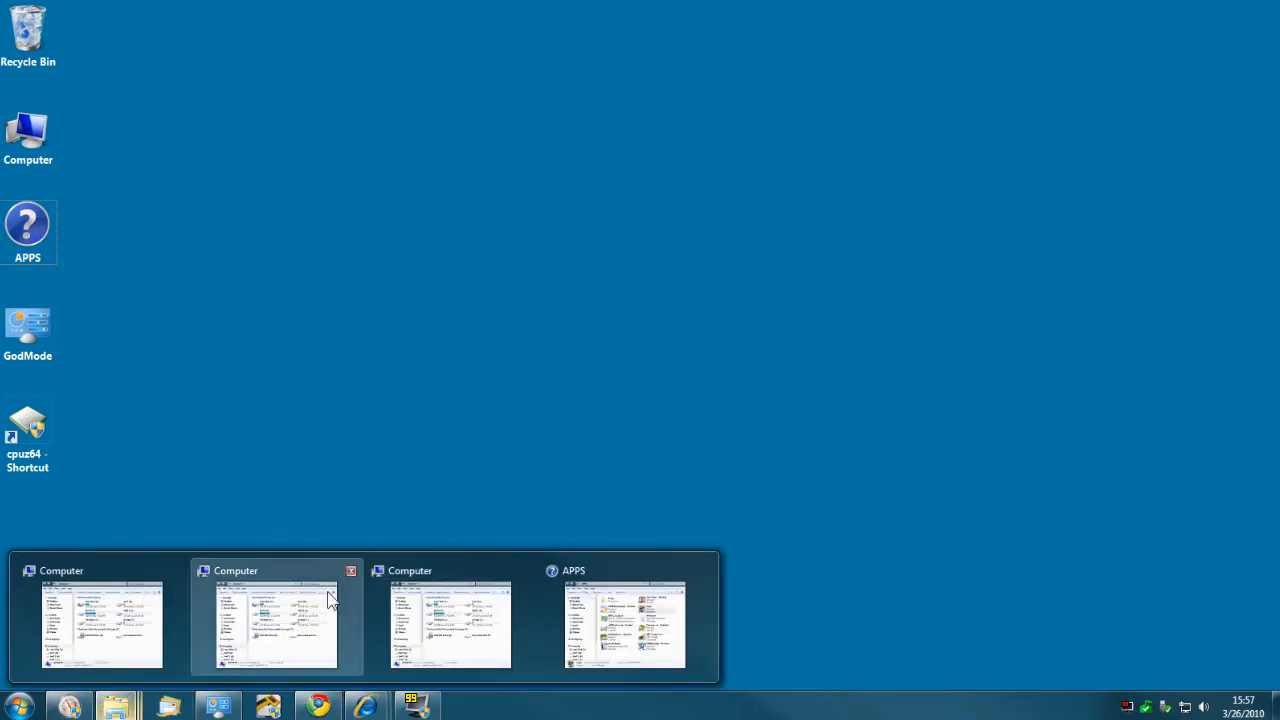
mouse_move(212, 494)
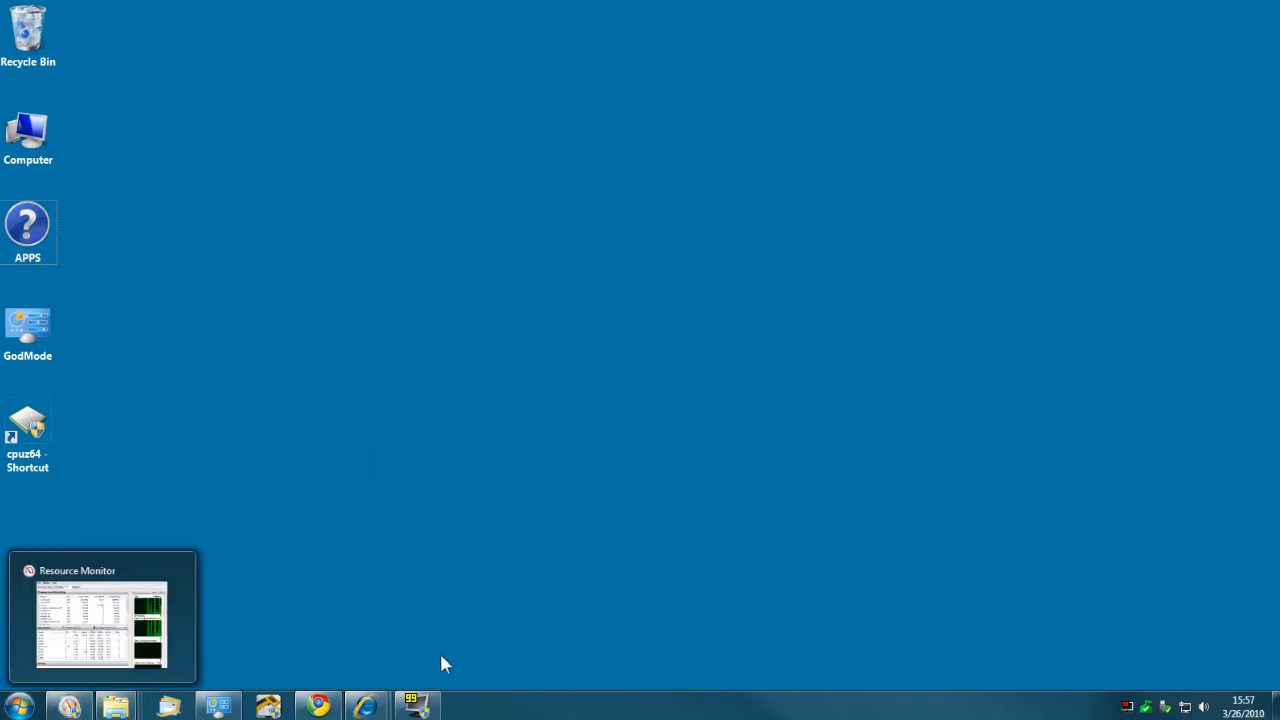
mouse_move(416, 704)
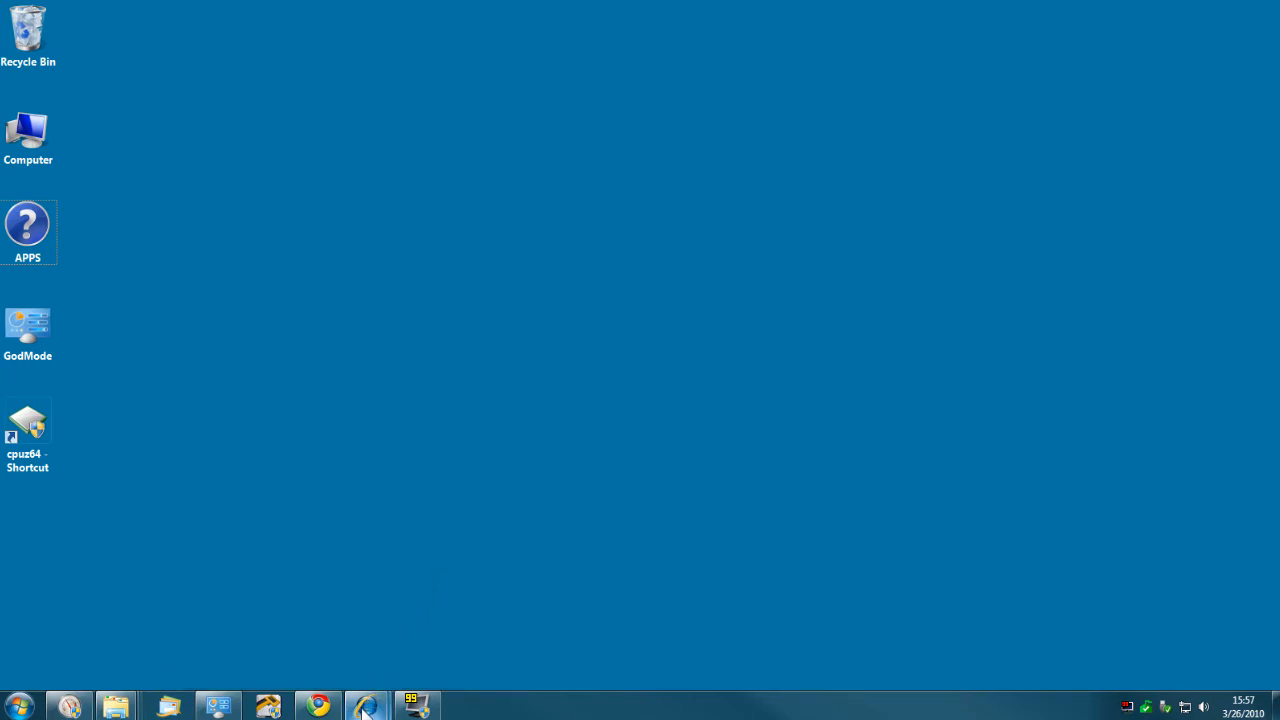
mouse_move(364, 704)
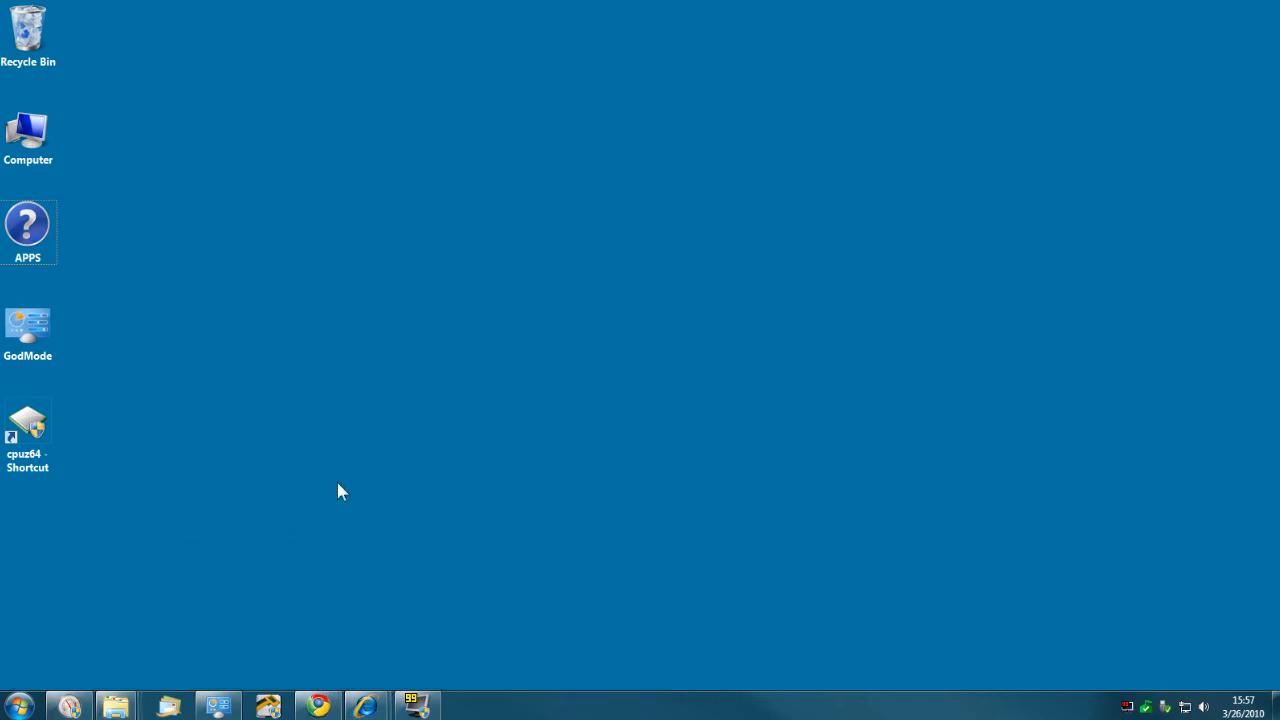
mouse_move(640, 470)
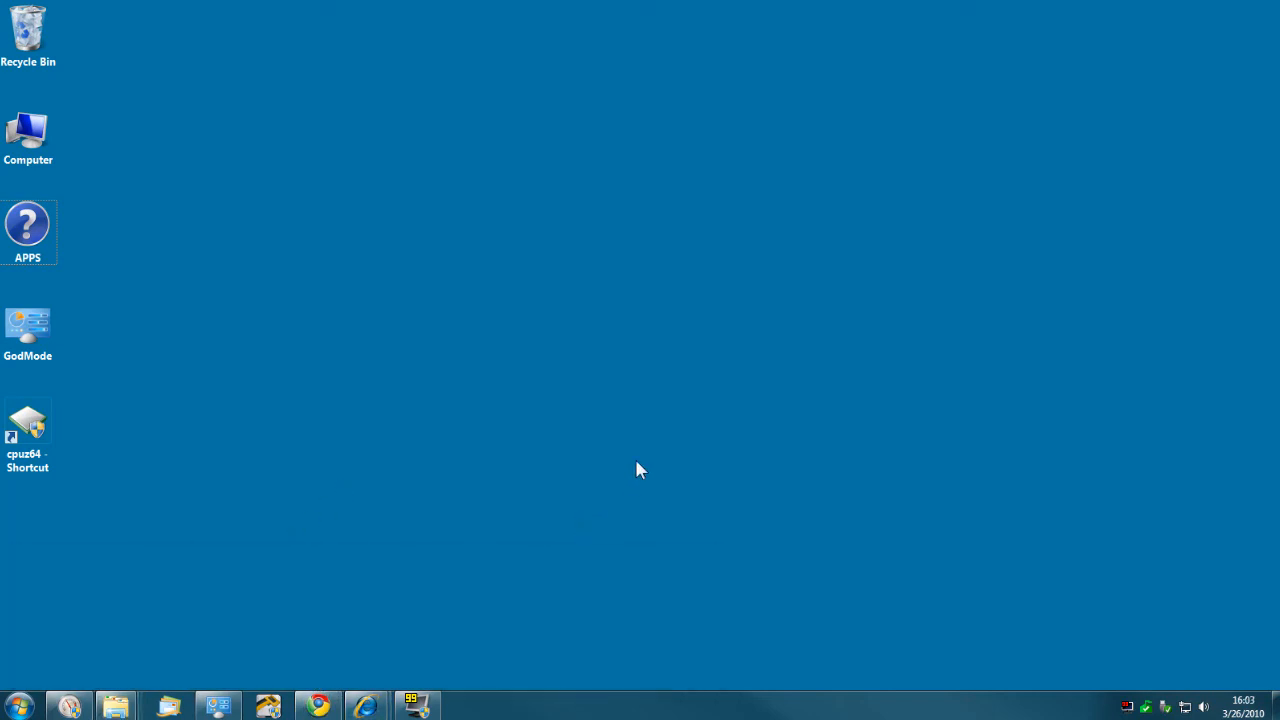
mouse_move(420, 604)
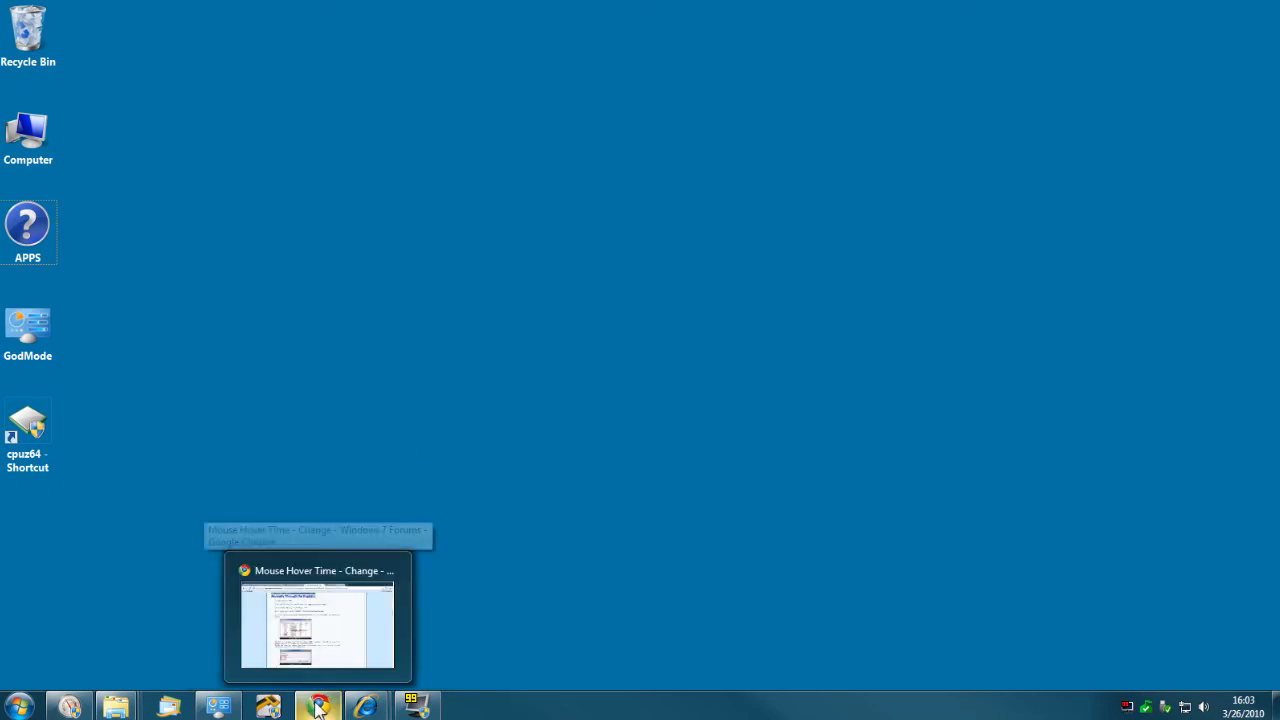
mouse_move(136, 692)
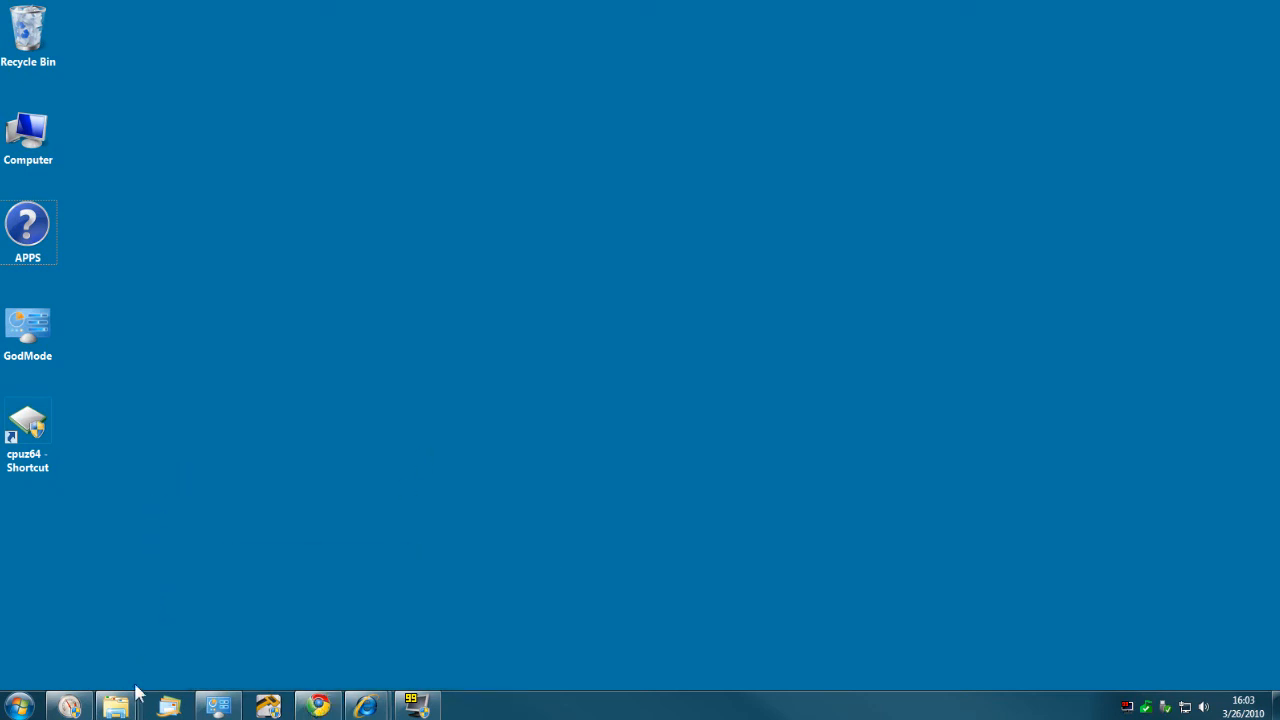
mouse_move(378, 620)
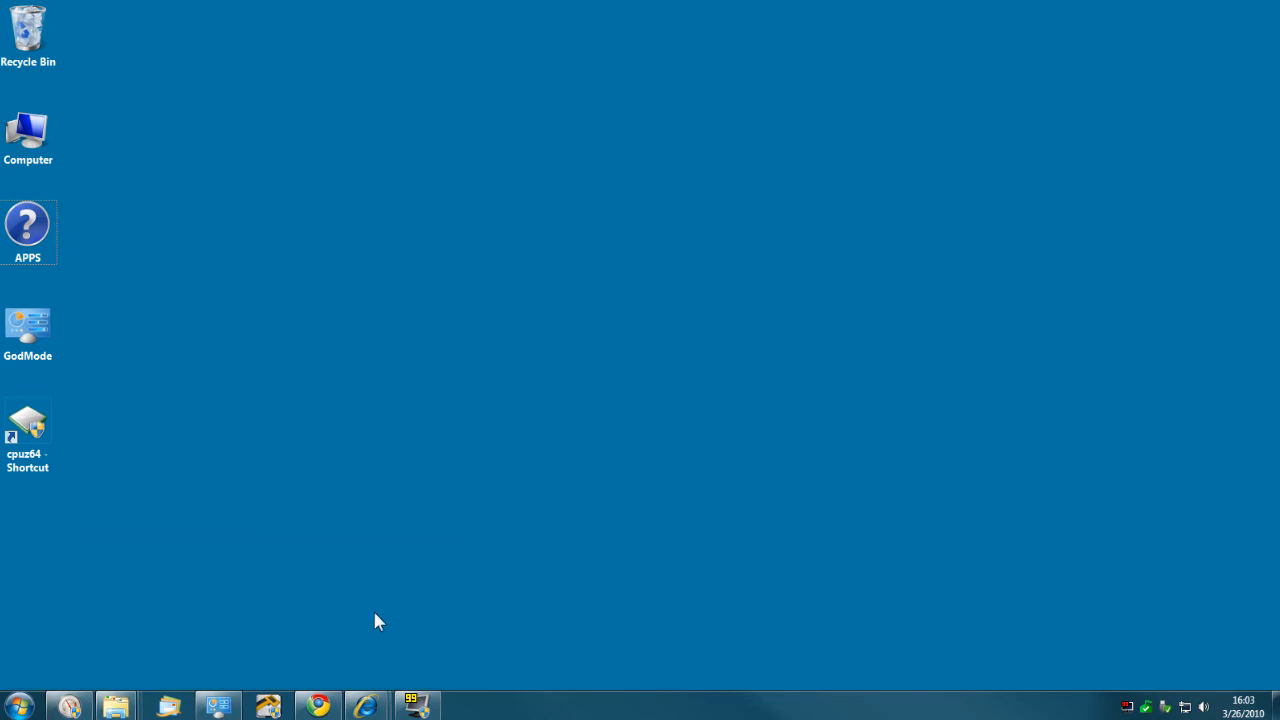
mouse_move(316, 706)
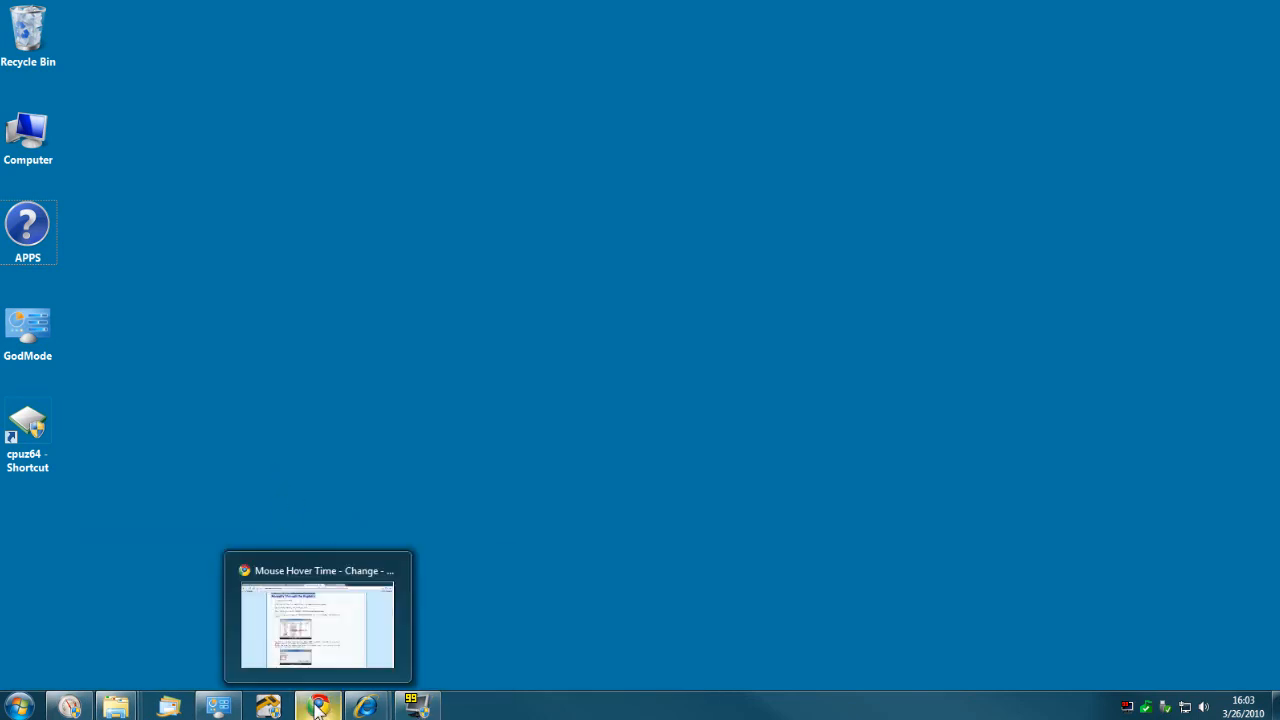
mouse_move(116, 706)
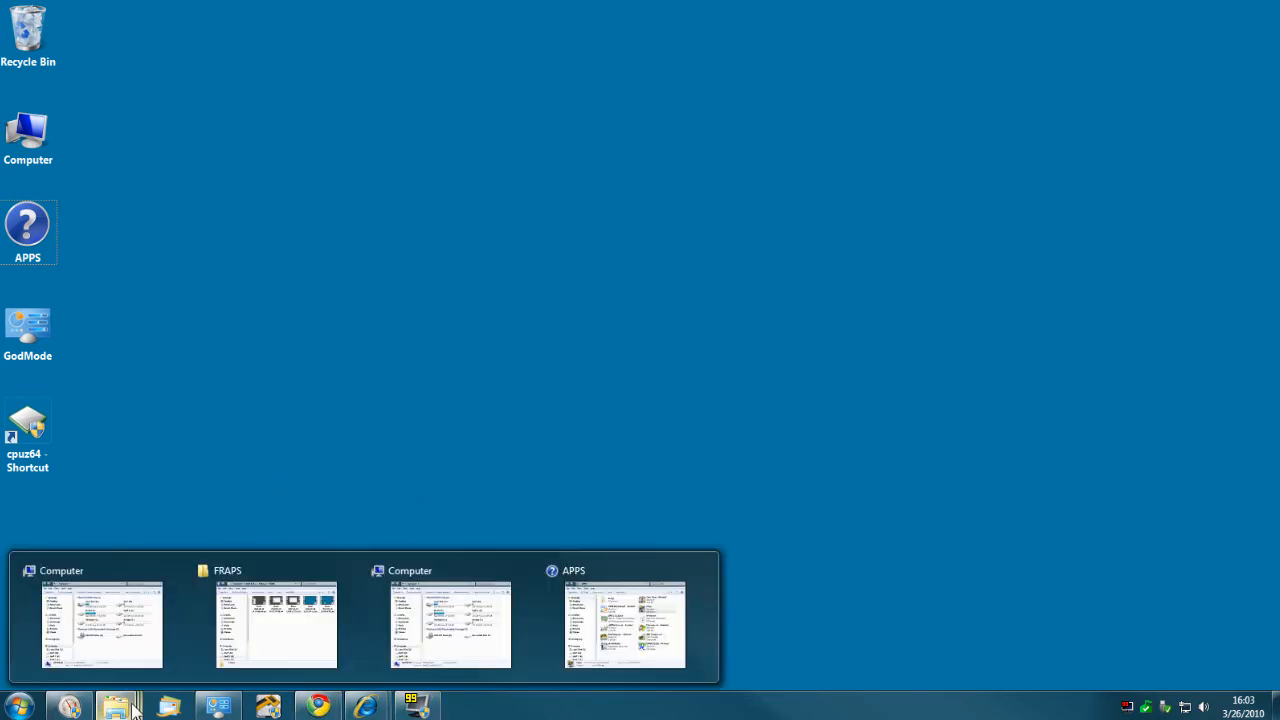
mouse_move(264, 584)
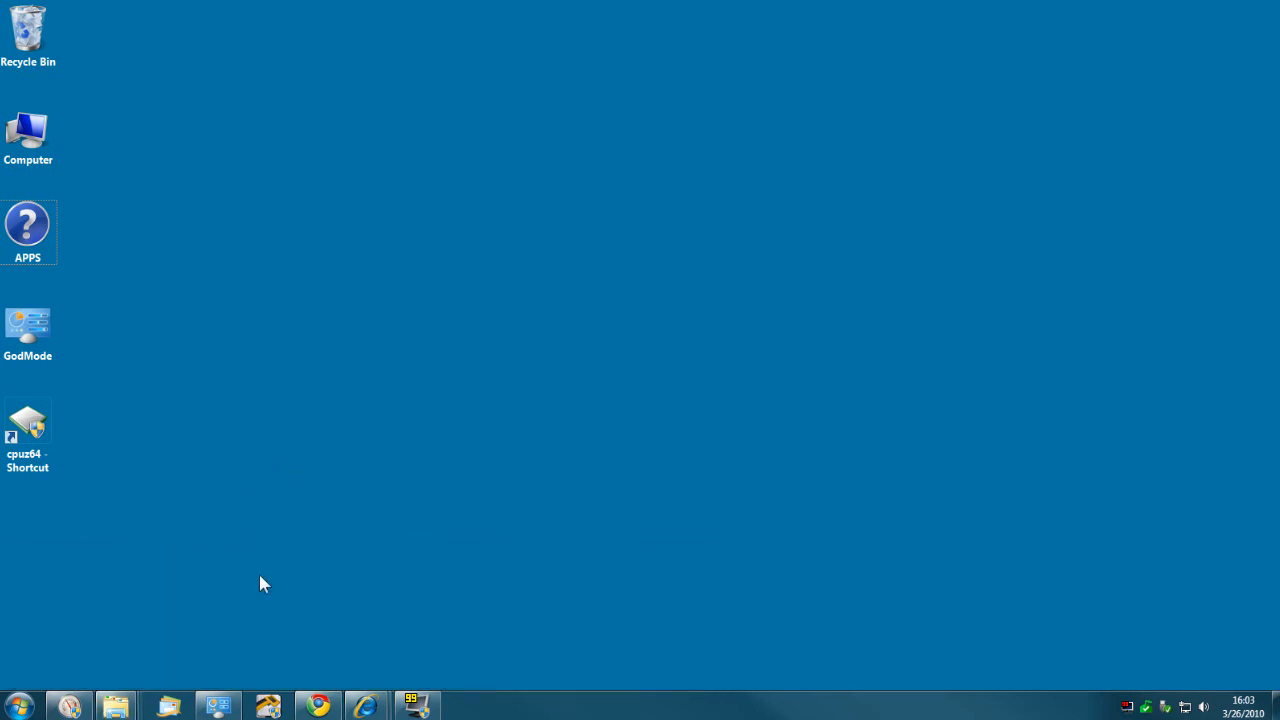
mouse_move(372, 680)
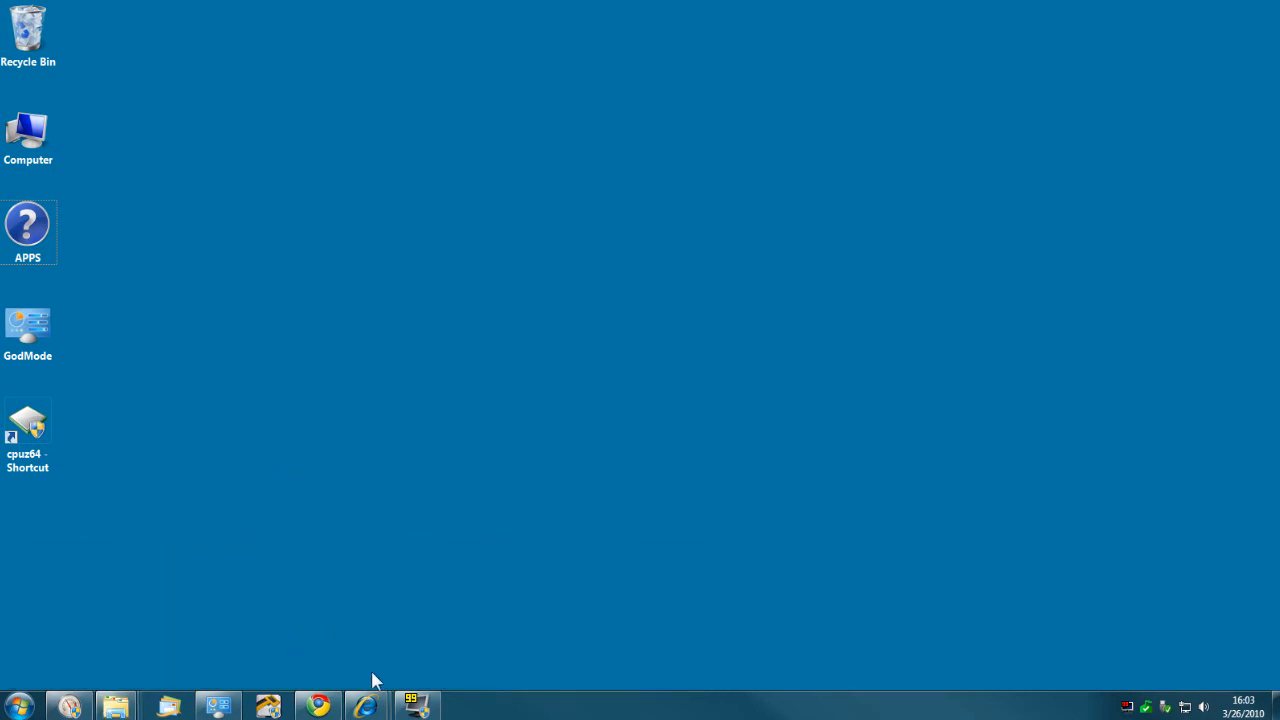
mouse_move(316, 706)
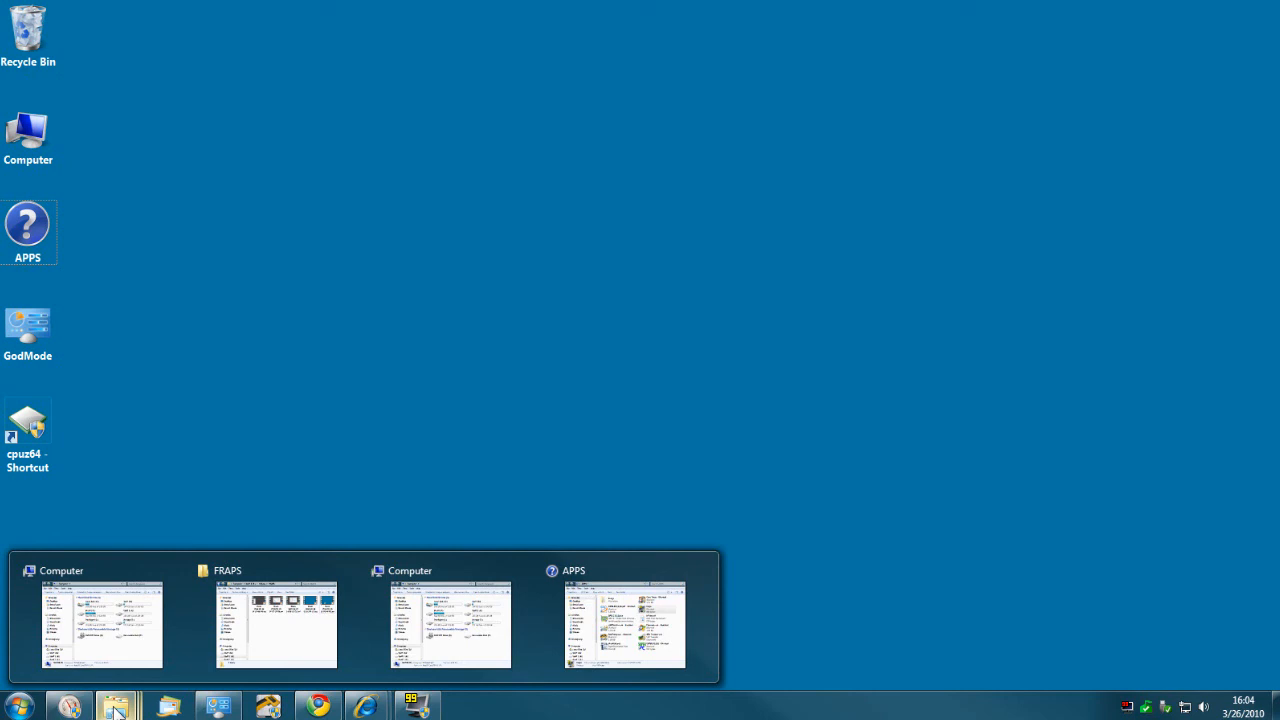
mouse_move(370, 680)
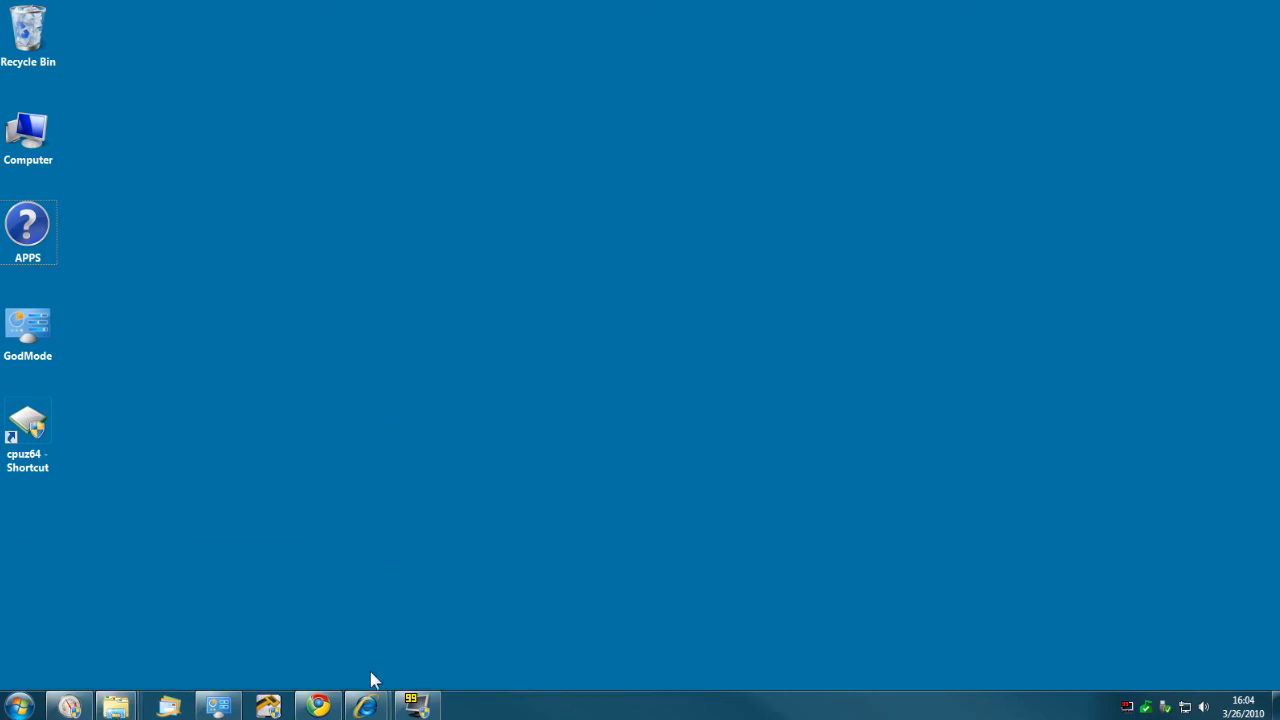
mouse_move(218, 706)
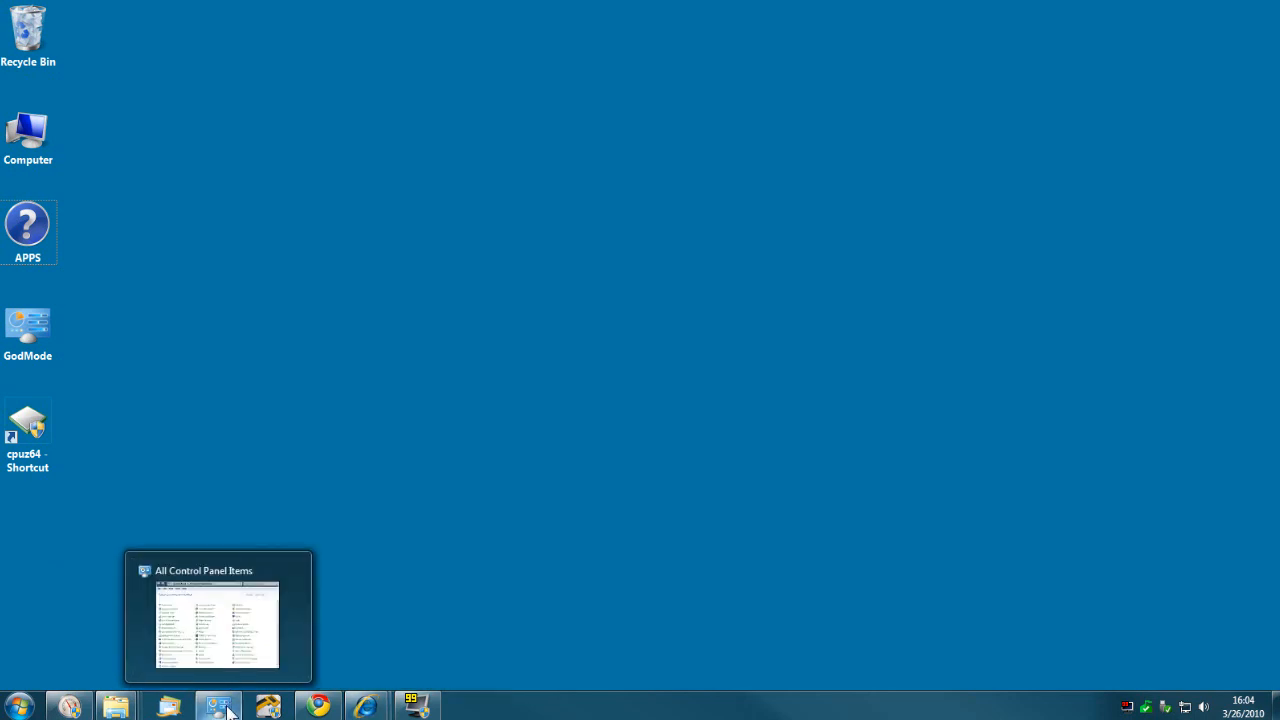